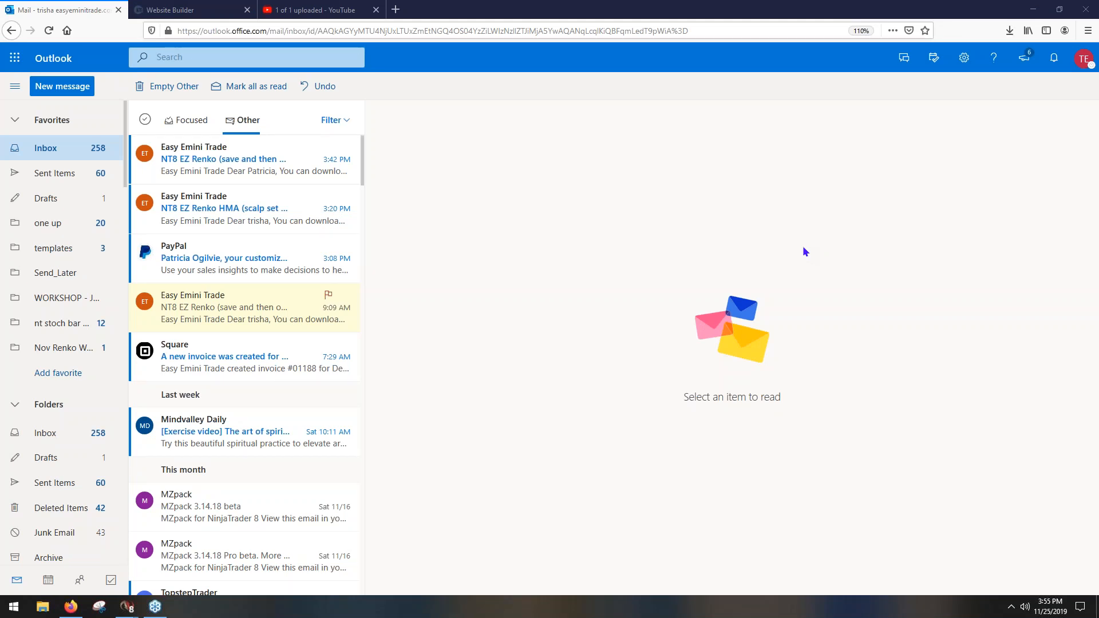
mouse_move(239, 219)
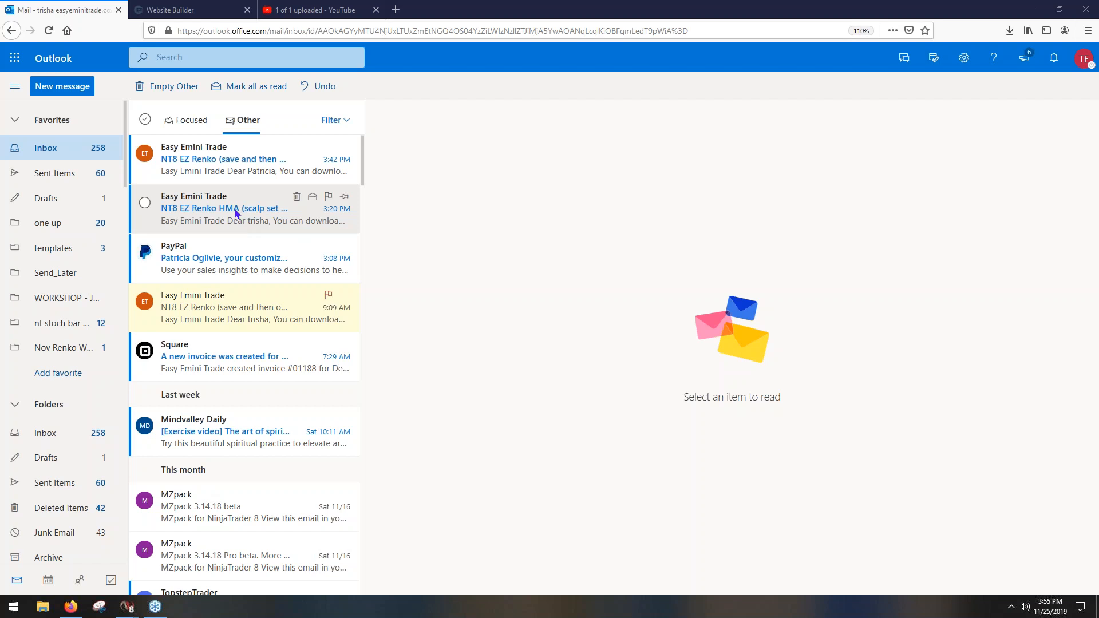
Open the 'NT8 EZ Renko HMA (scalp set up)' email containing the download link.
left_click(245, 209)
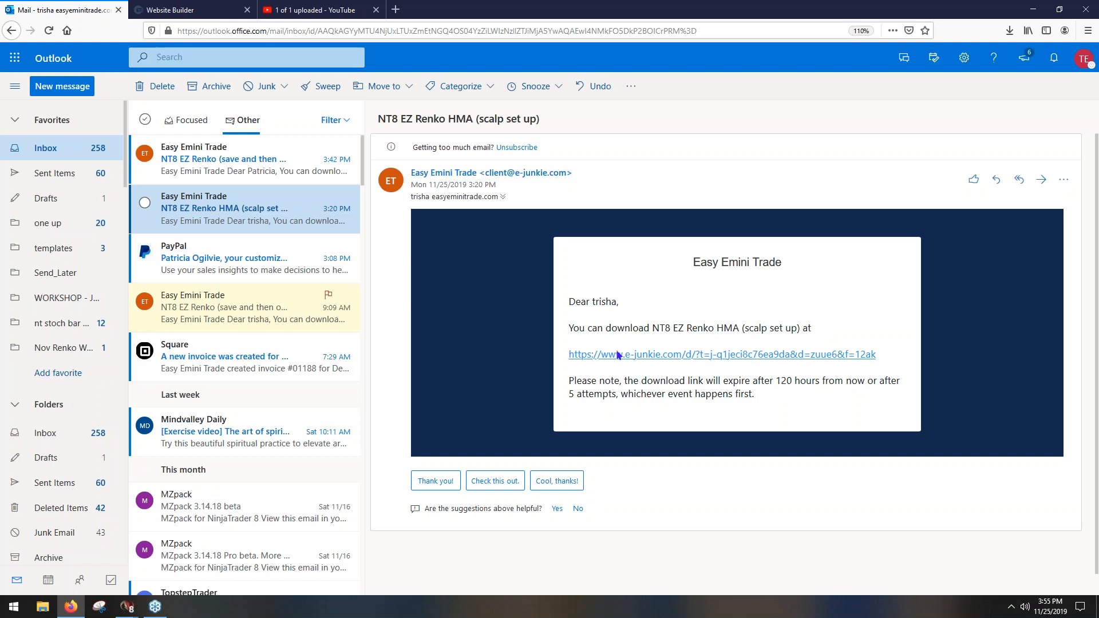
mouse_move(787, 365)
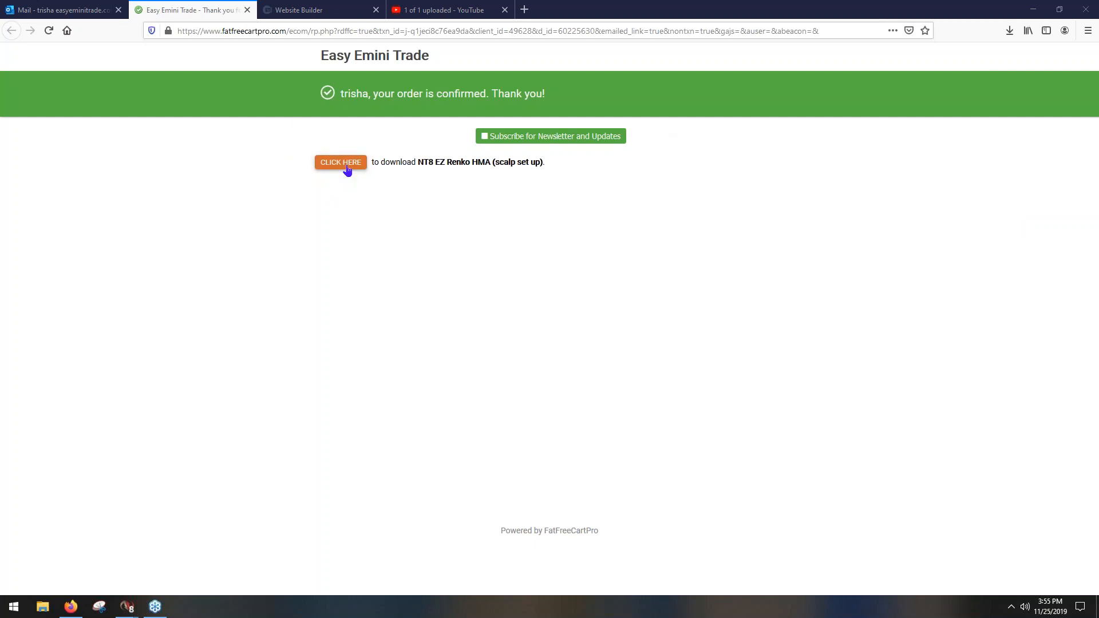
Download ezrenkohma.zip from the order confirmation page, saving the file.
left_click(341, 162)
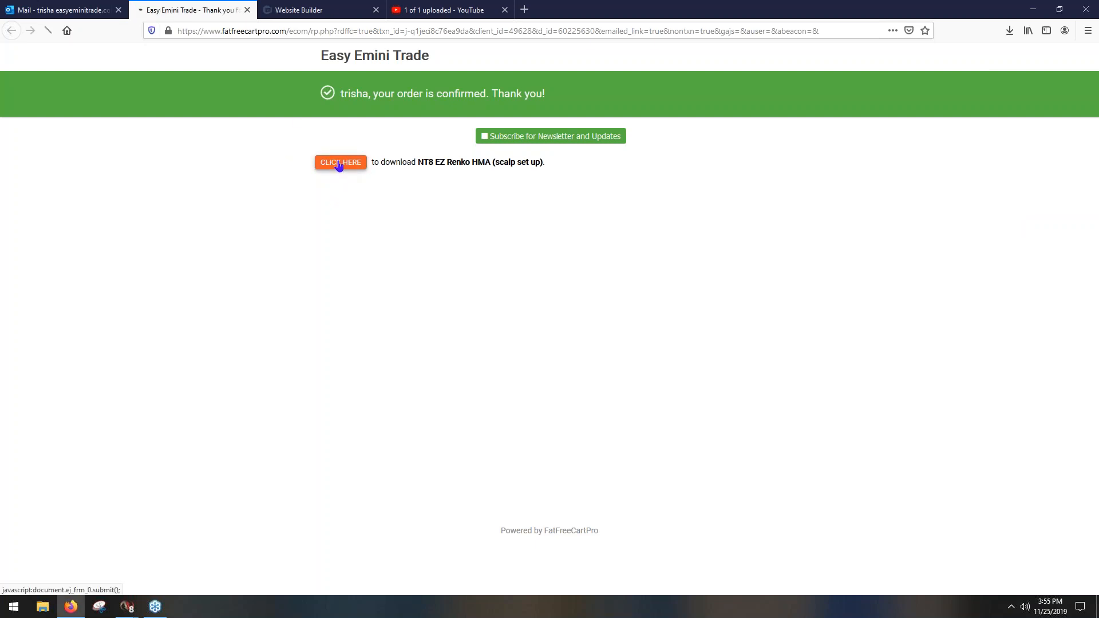
left_click(341, 162)
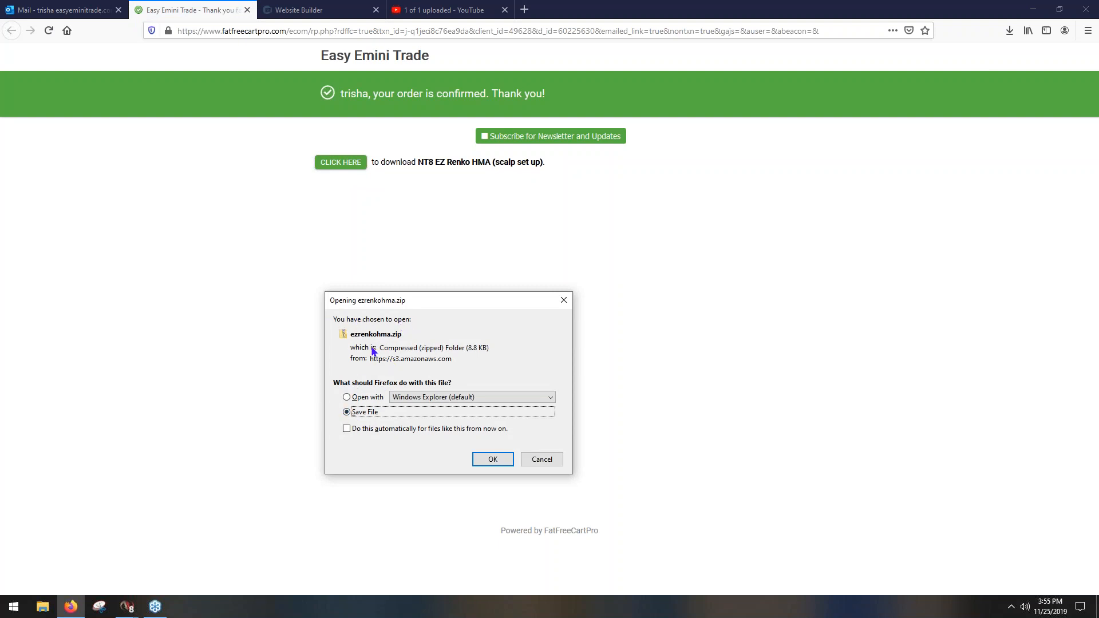
left_click(493, 459)
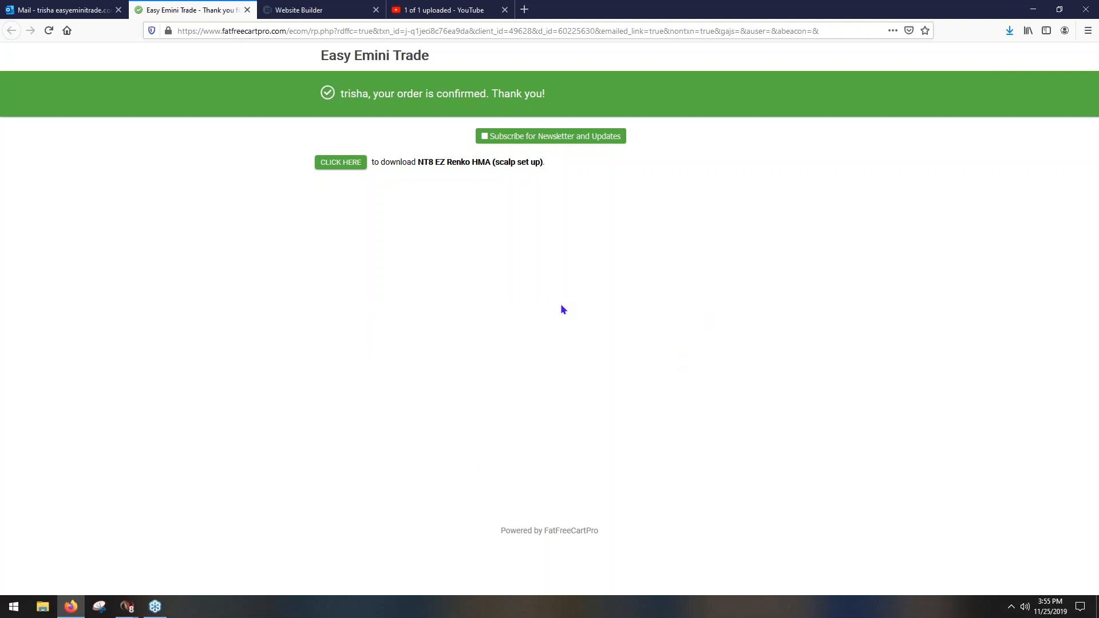
mouse_move(553, 311)
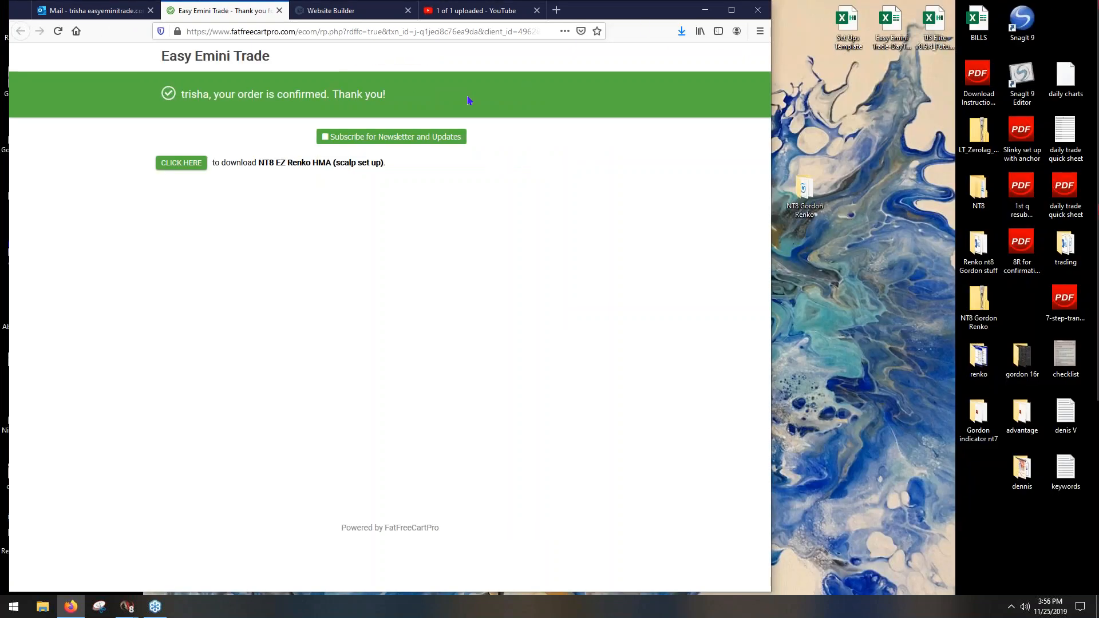
Place ezrenkohma.zip on the desktop and minimise Firefox to reveal it.
left_click(680, 31)
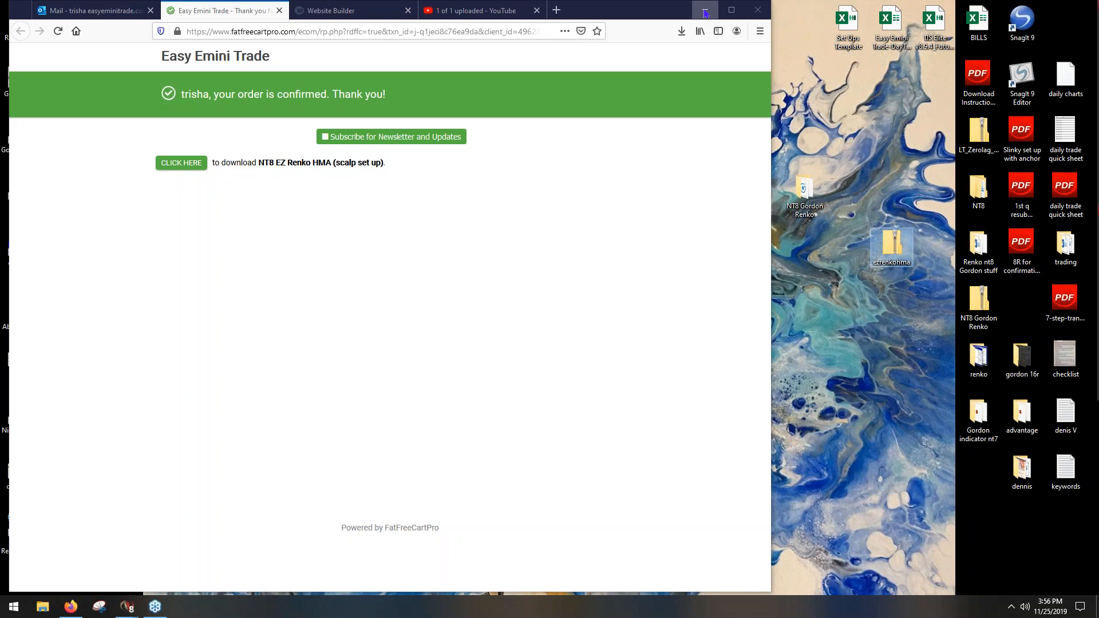
left_click(705, 10)
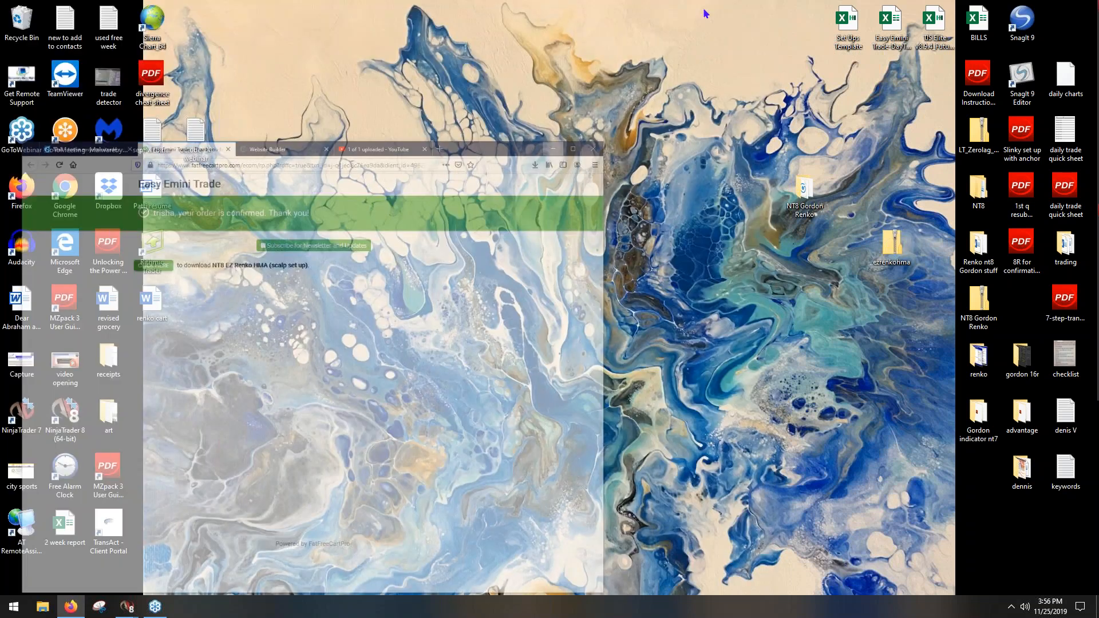
Start a NinjaScript Add-On import in NinjaTrader, browsing the Desktop sorted newest first.
left_click(593, 149)
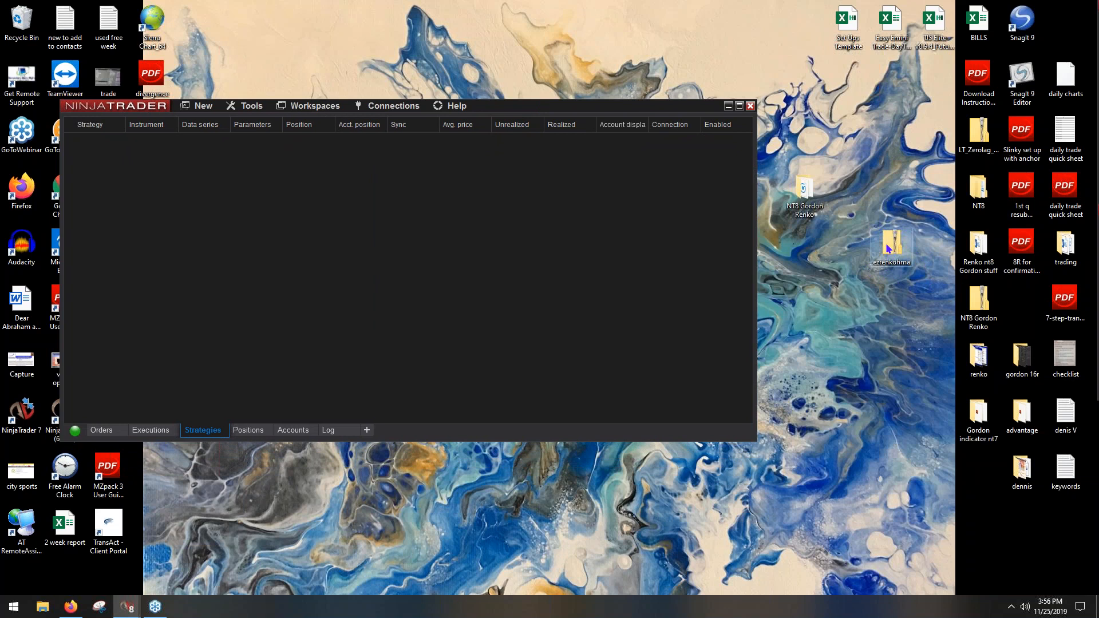
mouse_move(899, 251)
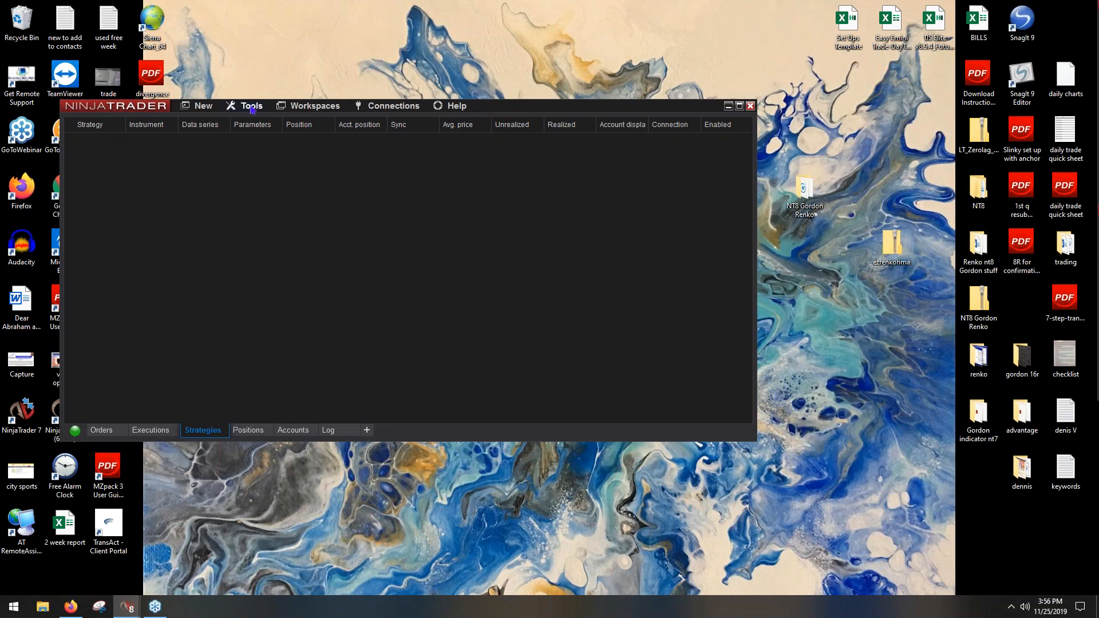
left_click(250, 105)
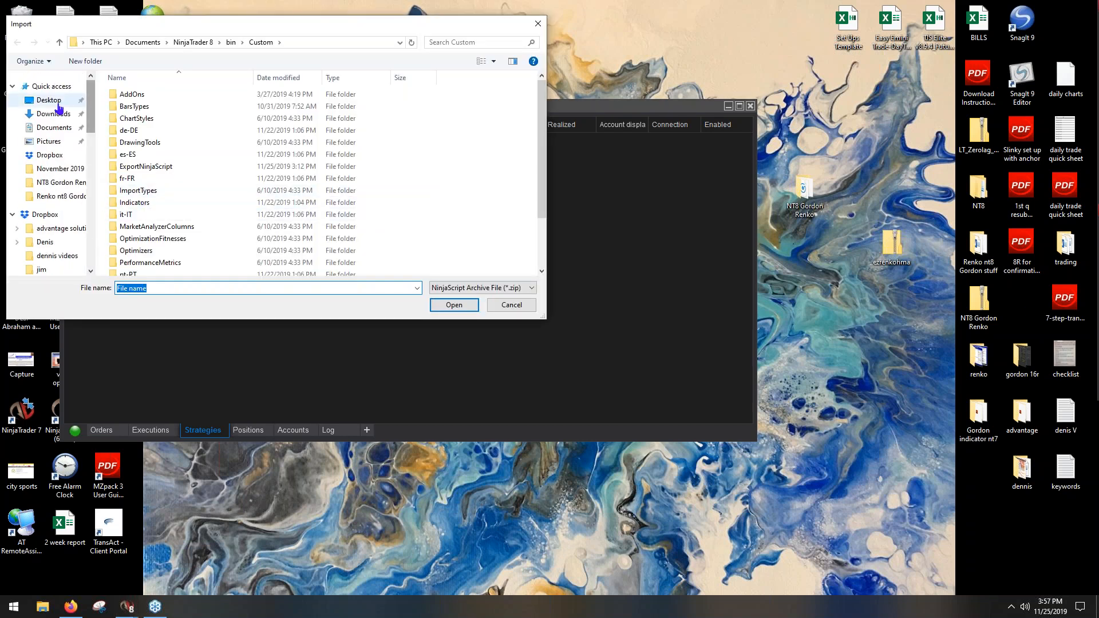
left_click(48, 100)
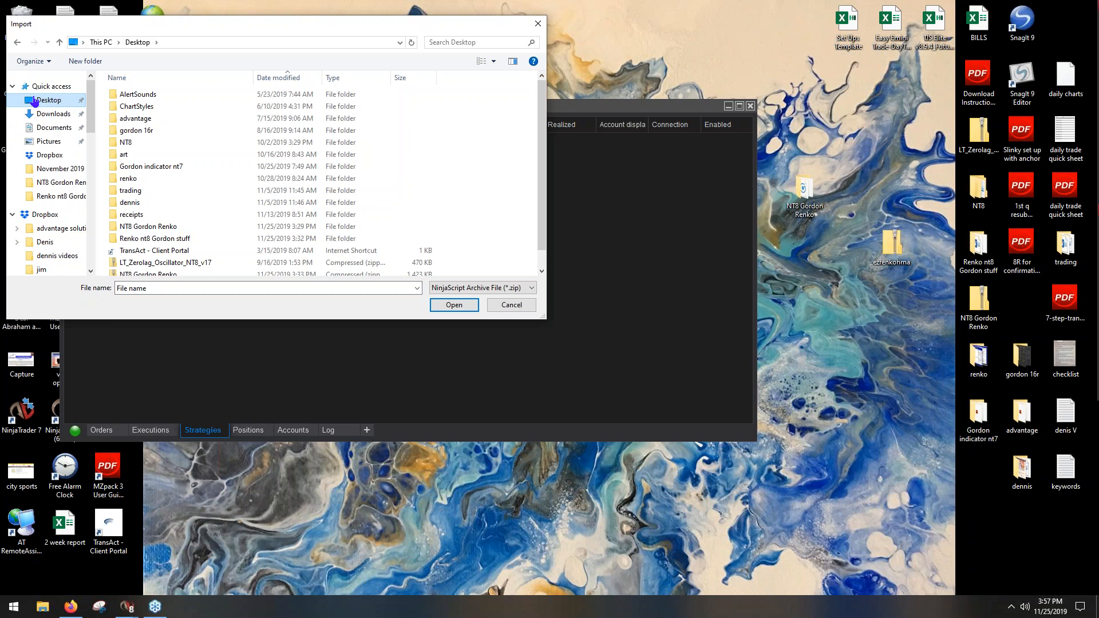
left_click(278, 78)
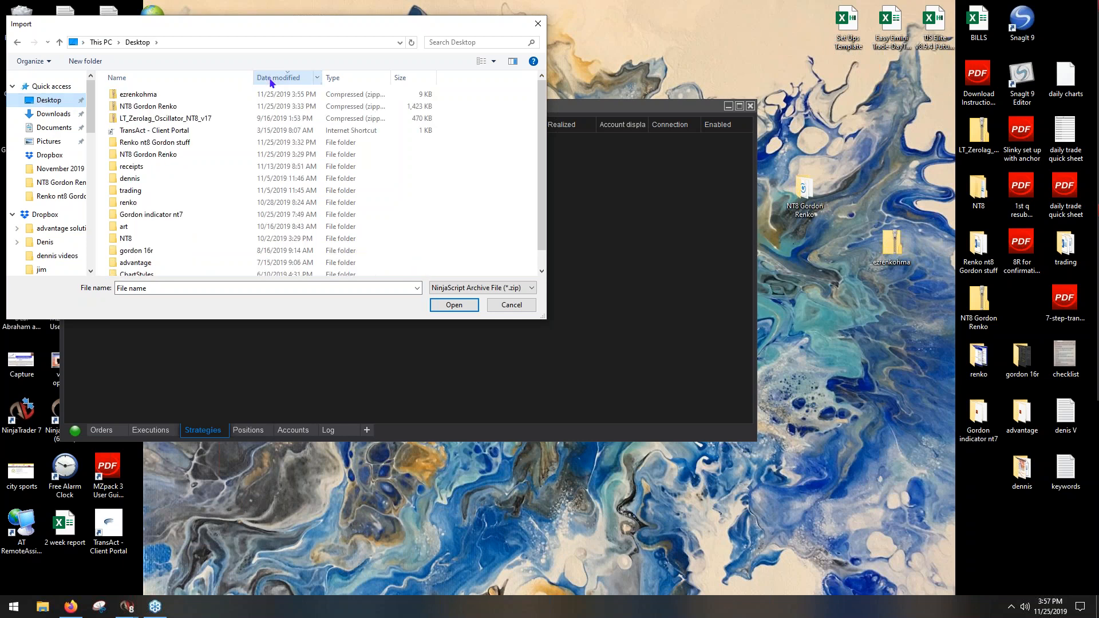
mouse_move(218, 91)
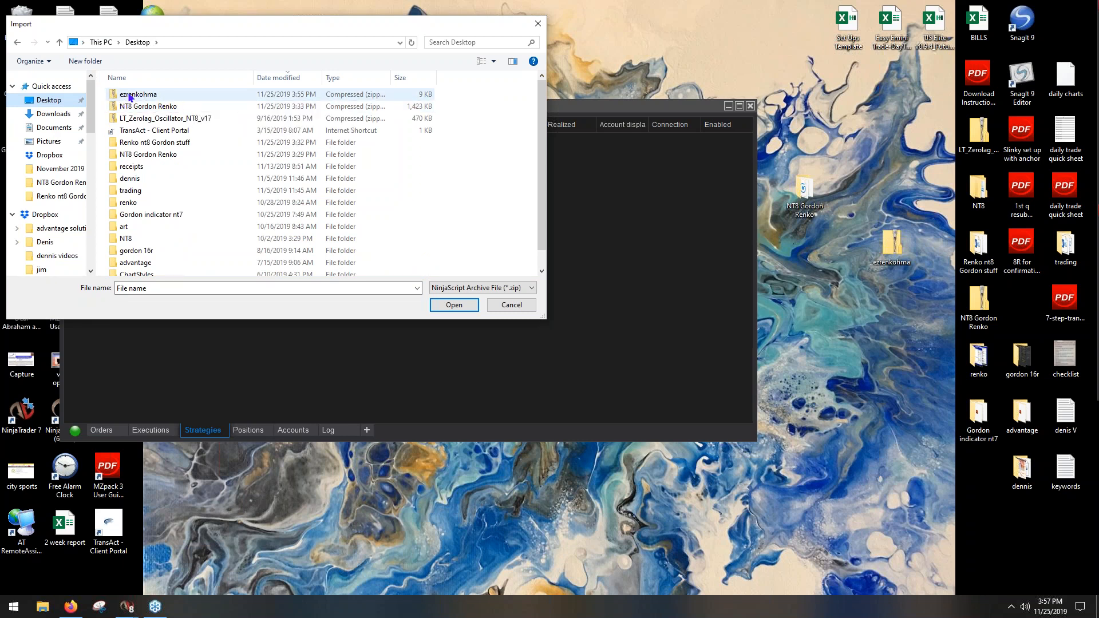
Select the ezrenkohma zip in the import dialog, then close it without importing.
left_click(139, 94)
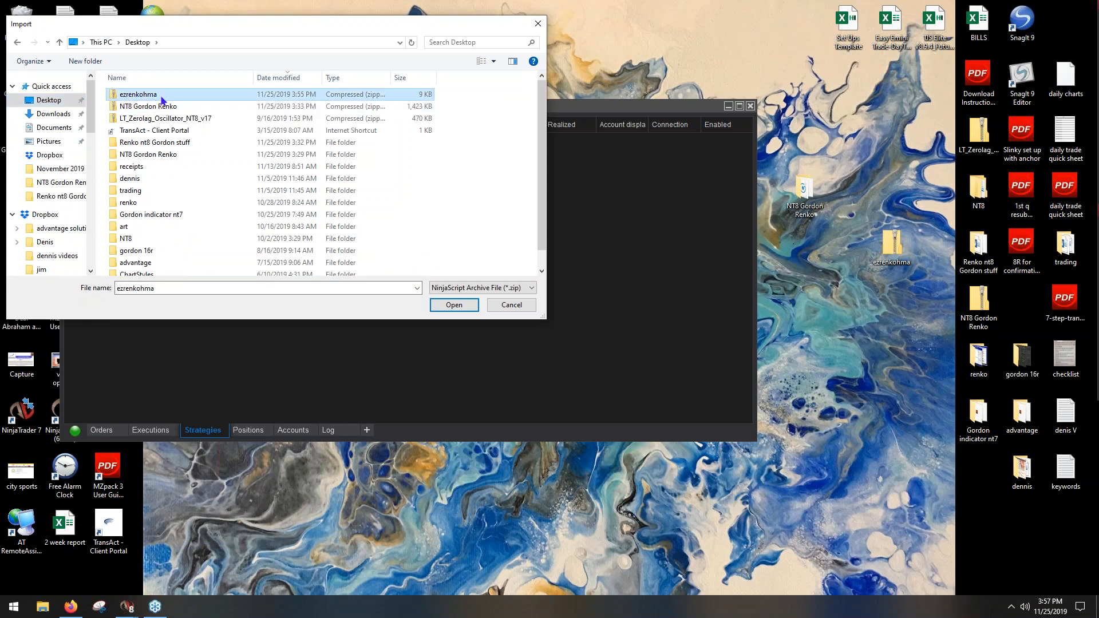
mouse_move(181, 106)
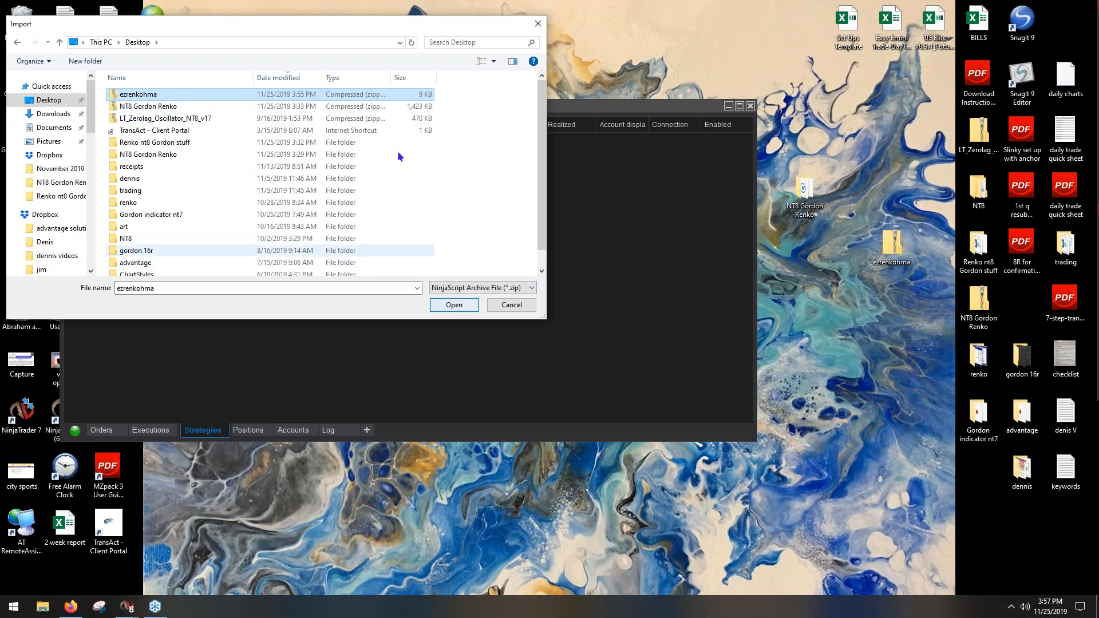
left_click_drag(273, 23, 388, 188)
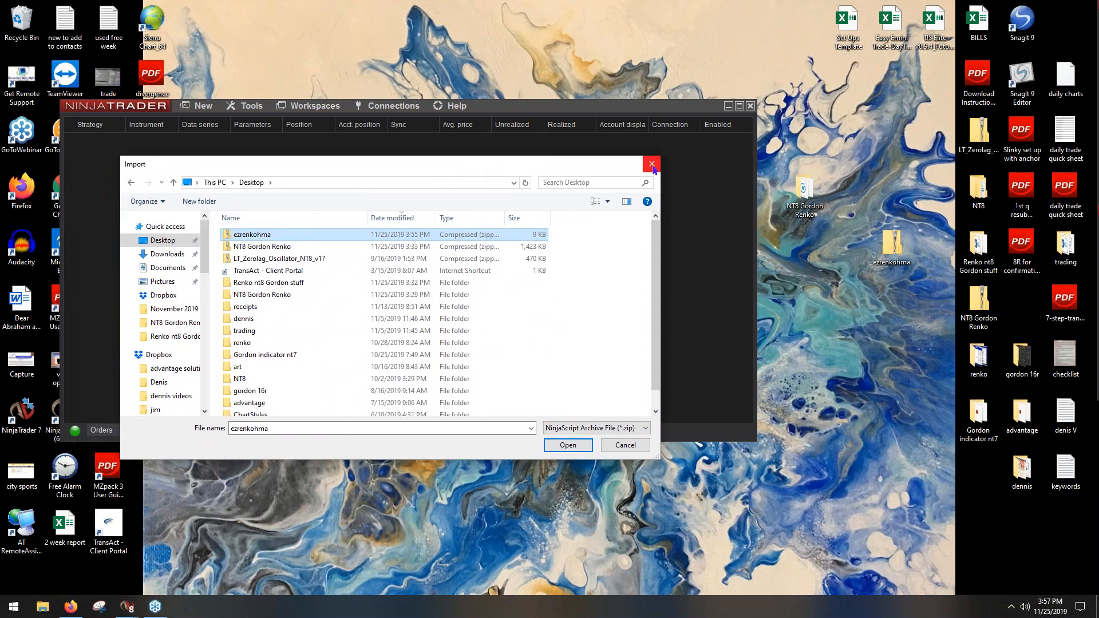
left_click(652, 163)
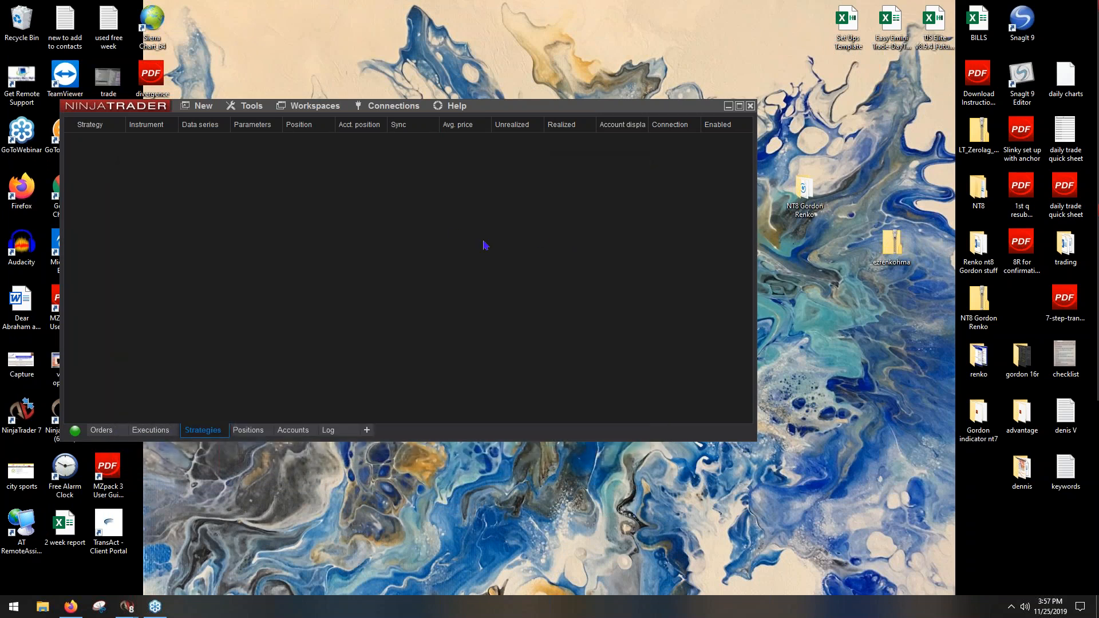
mouse_move(398, 250)
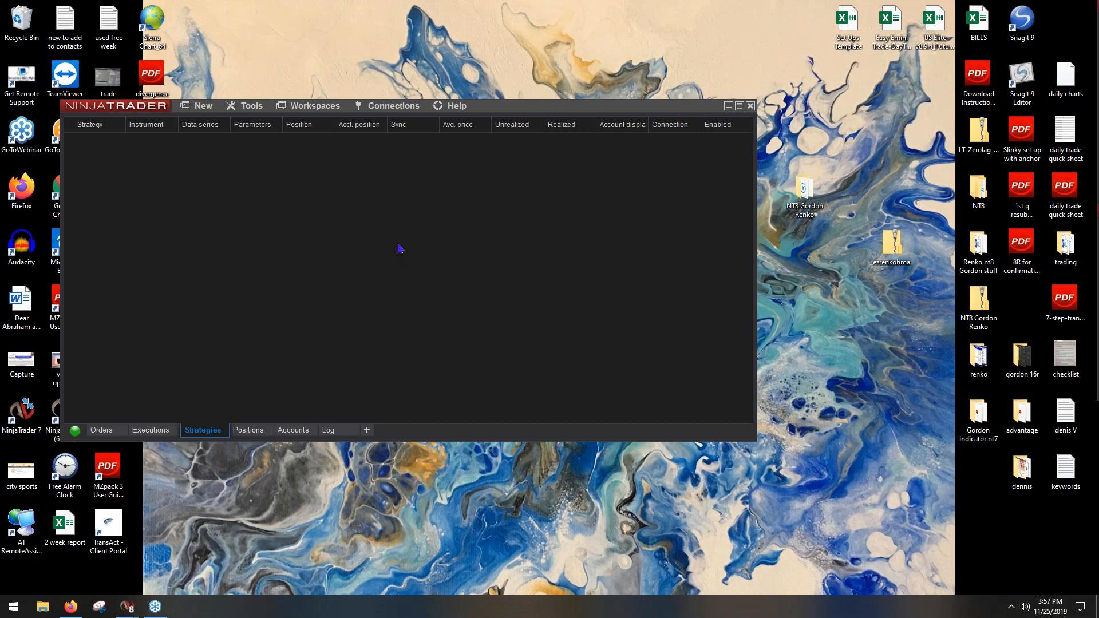
mouse_move(869, 304)
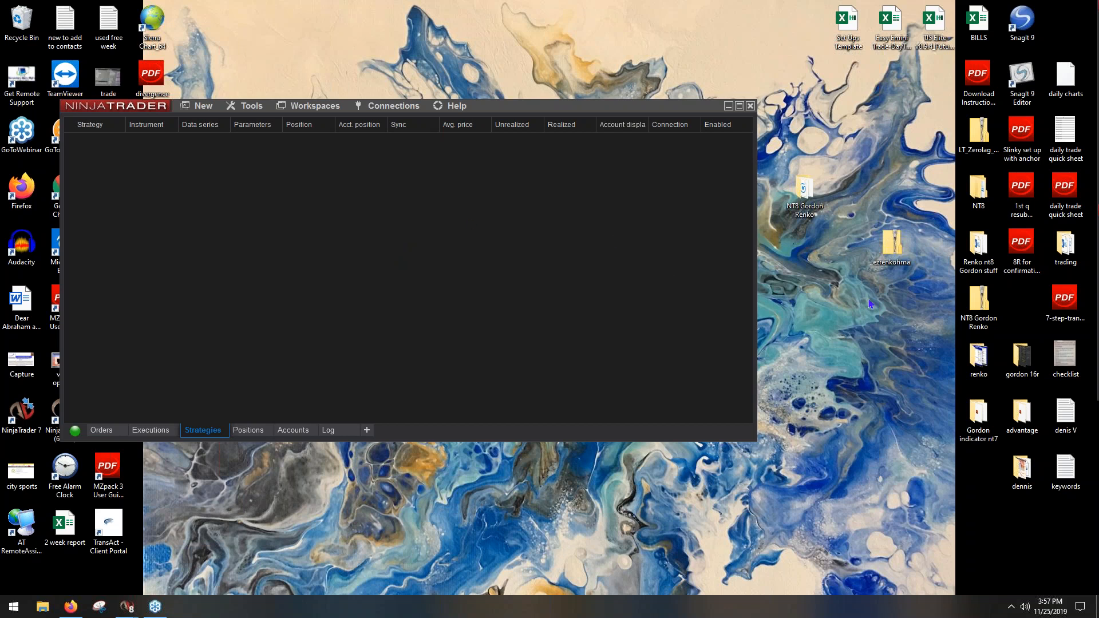
mouse_move(869, 303)
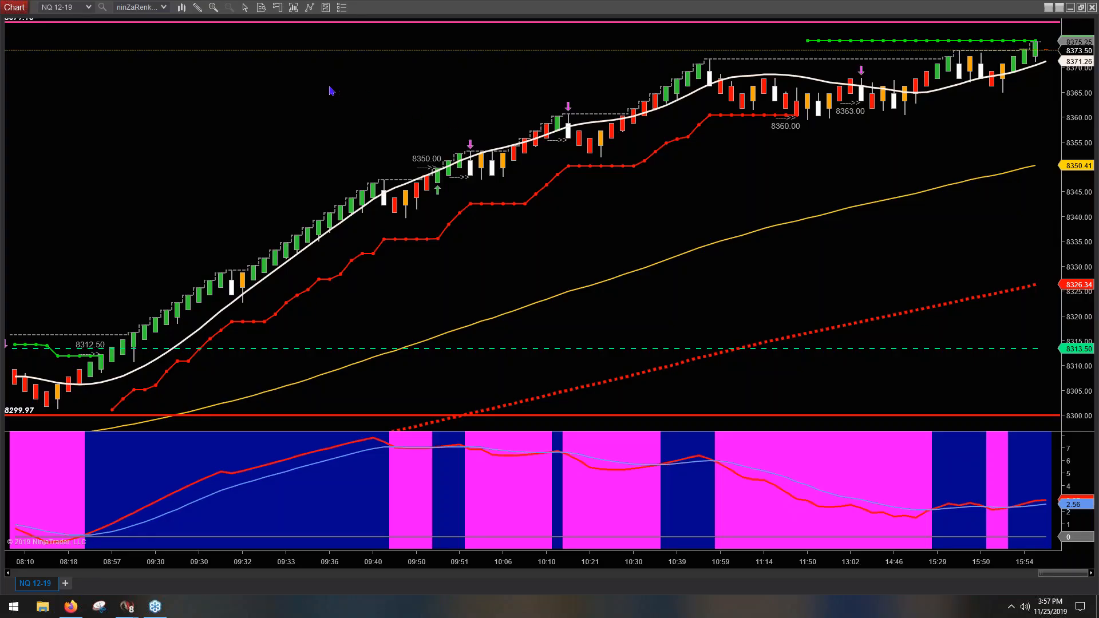
mouse_move(309, 84)
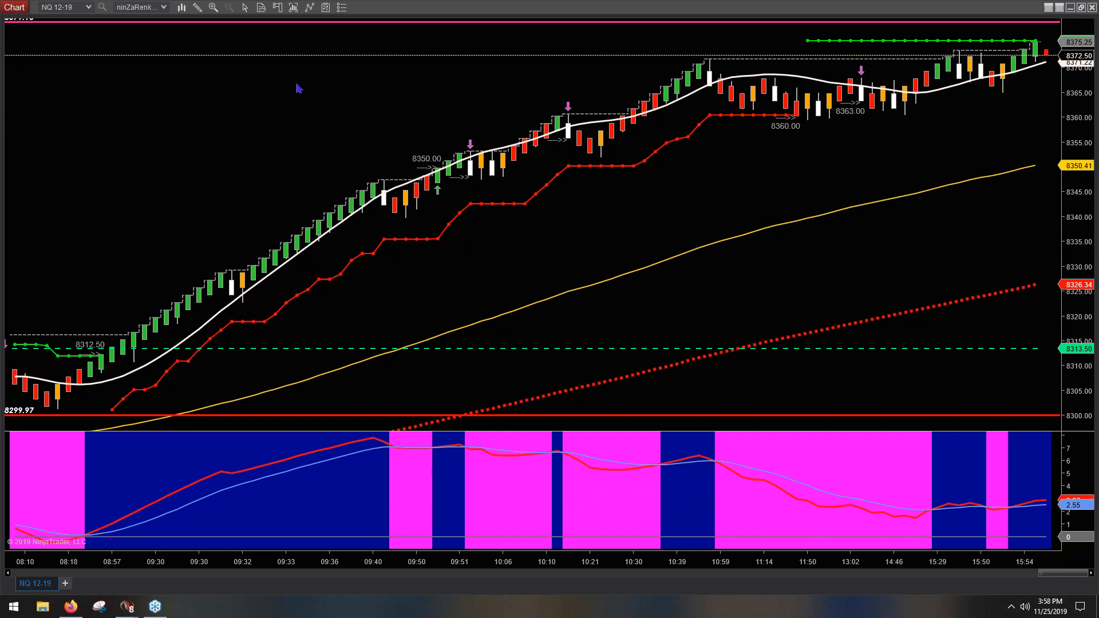
mouse_move(497, 96)
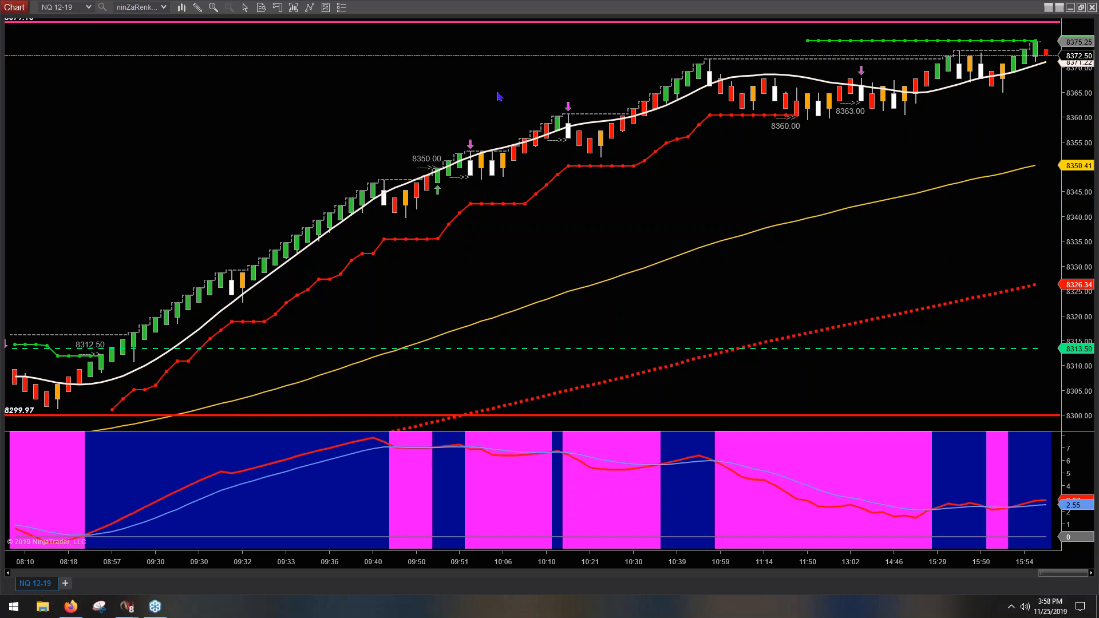
mouse_move(474, 92)
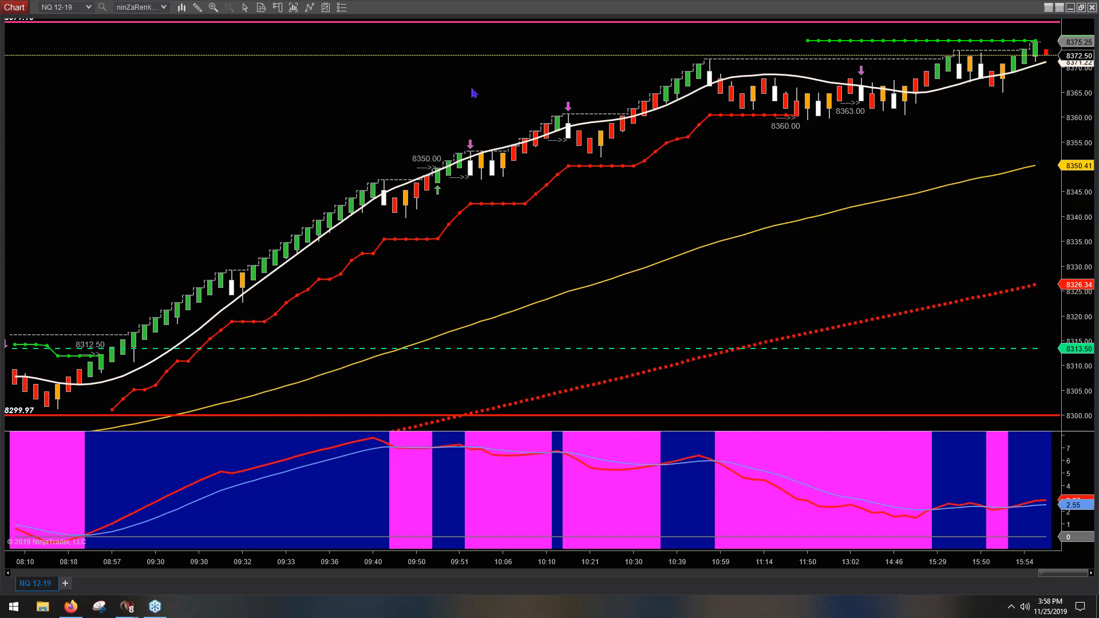
mouse_move(629, 119)
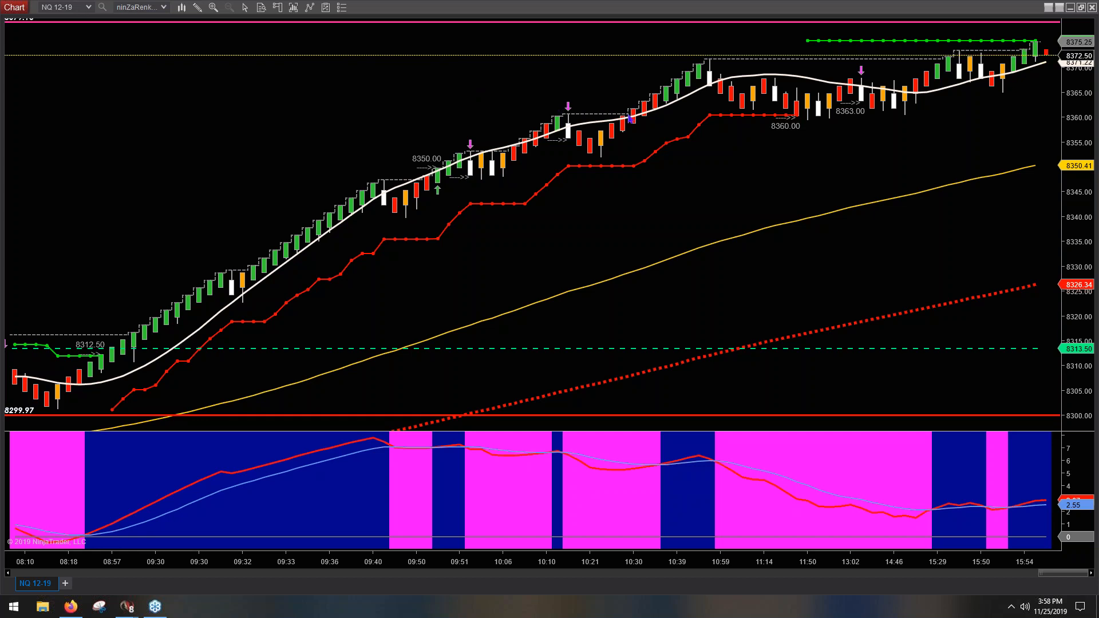
mouse_move(791, 79)
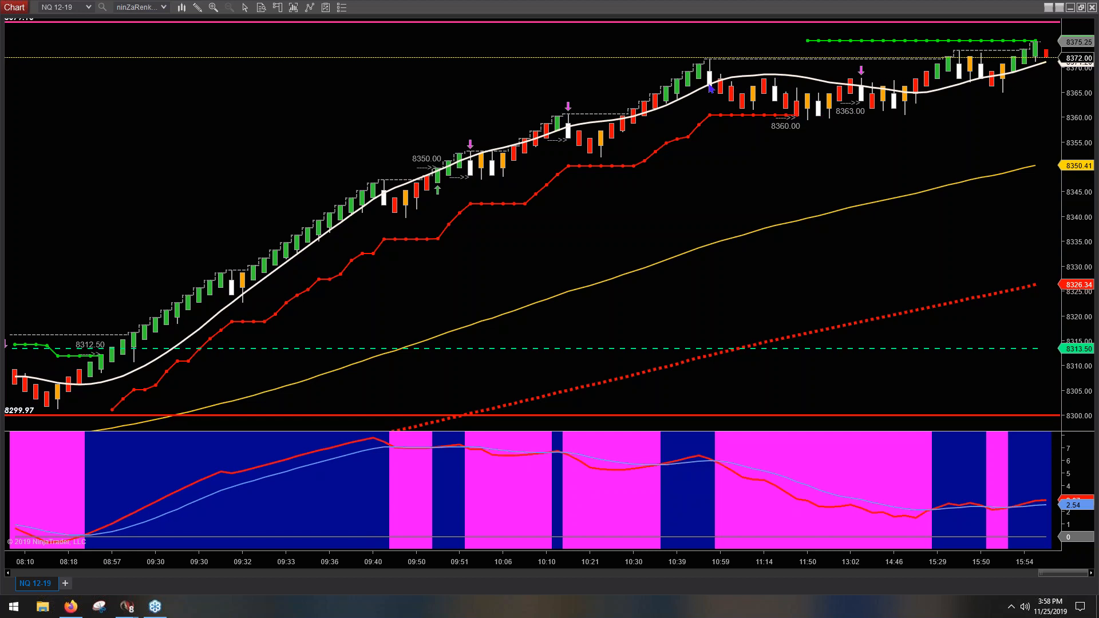
mouse_move(668, 134)
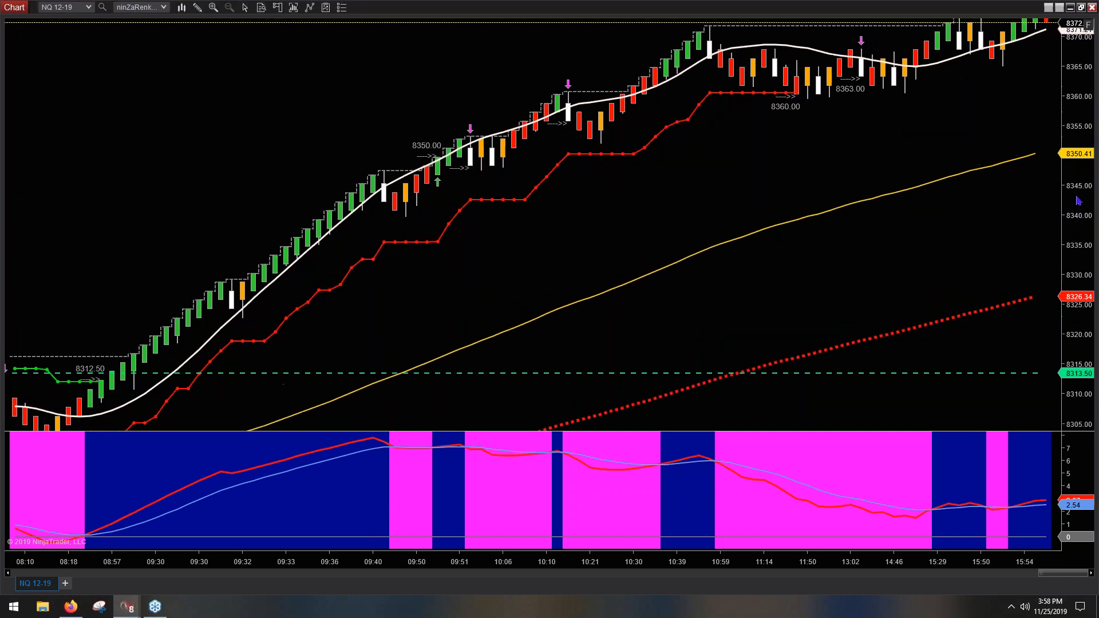
right_click(235, 152)
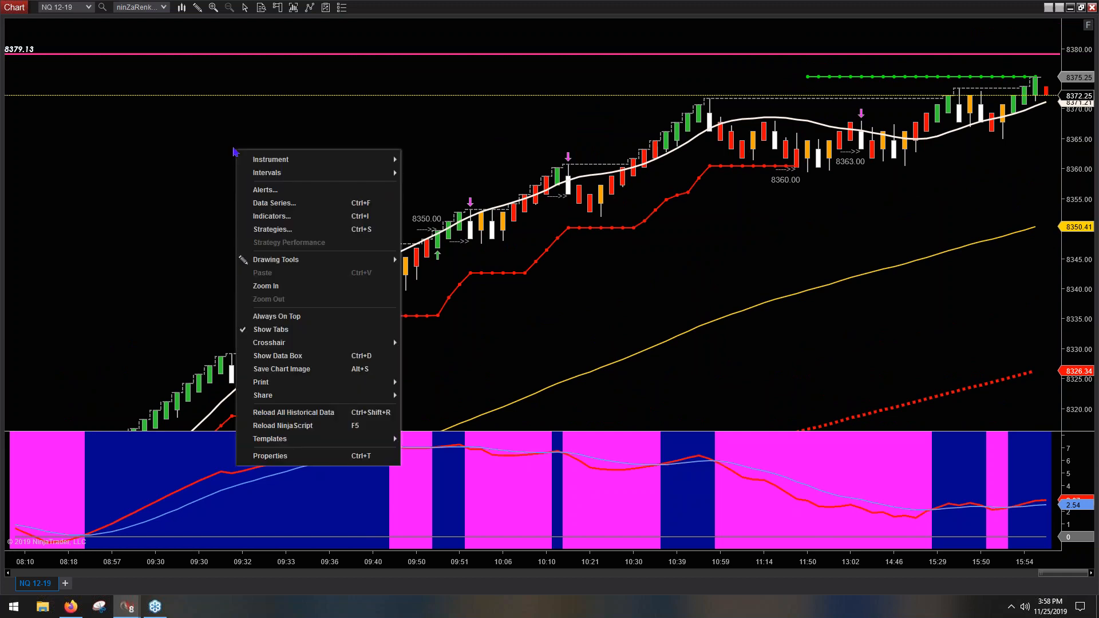
left_click(270, 215)
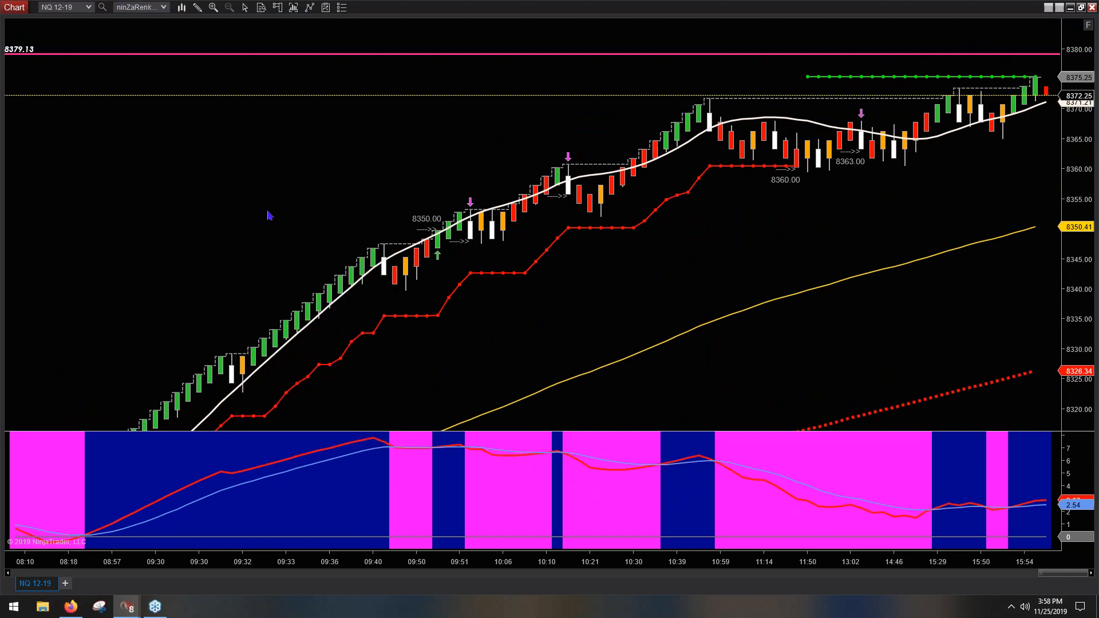
Locate EZRenkoHMA in the Indicators dialog's Available list.
left_click(326, 7)
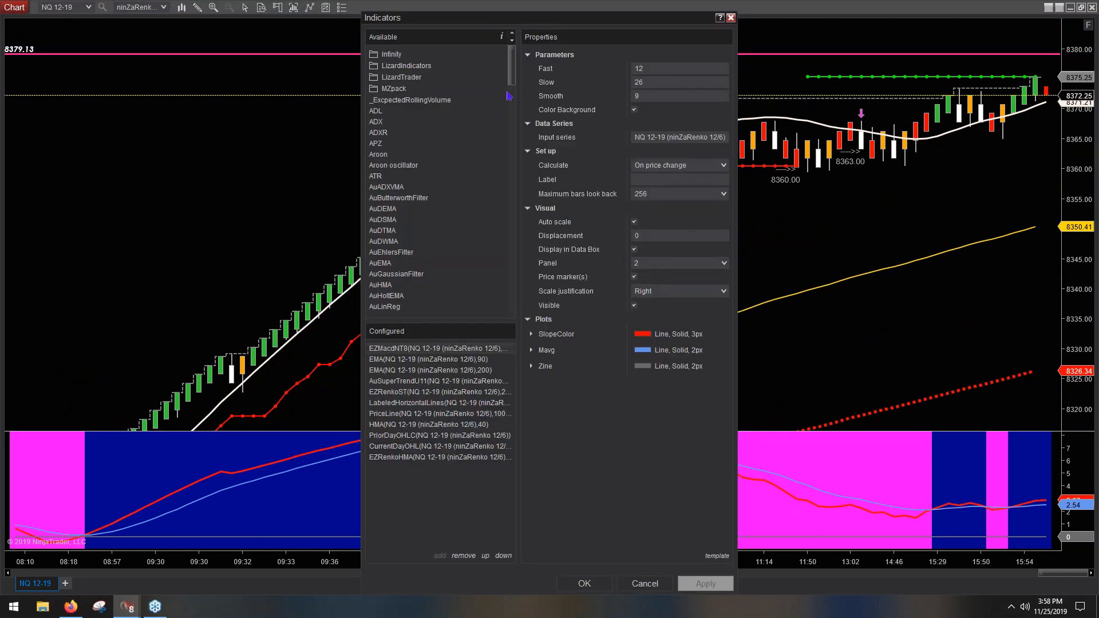
scroll("down", 3)
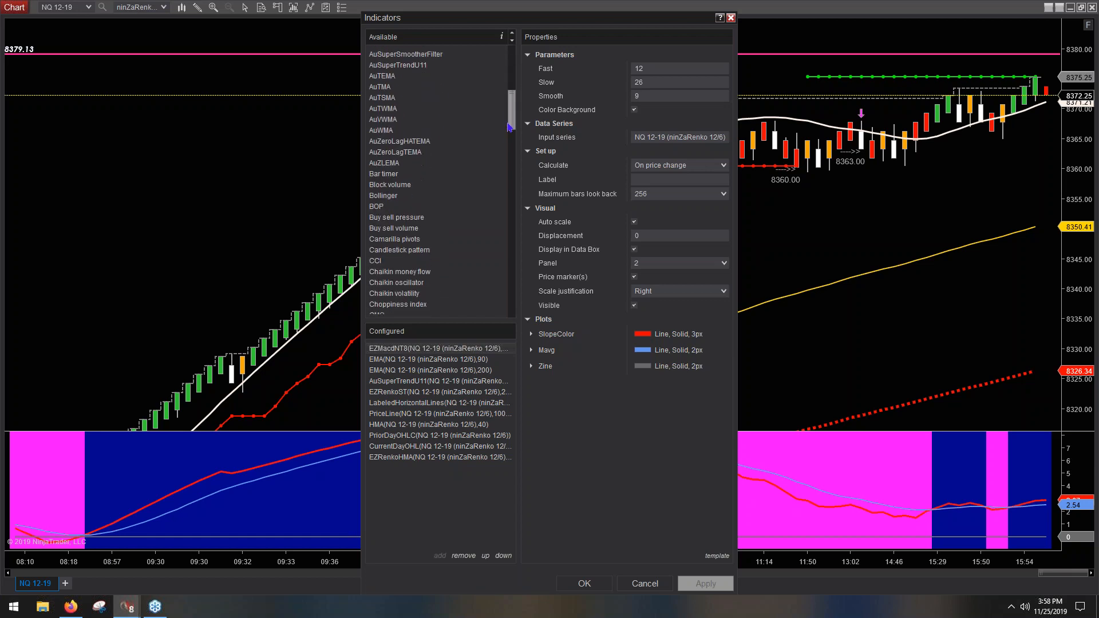
scroll("down", 3)
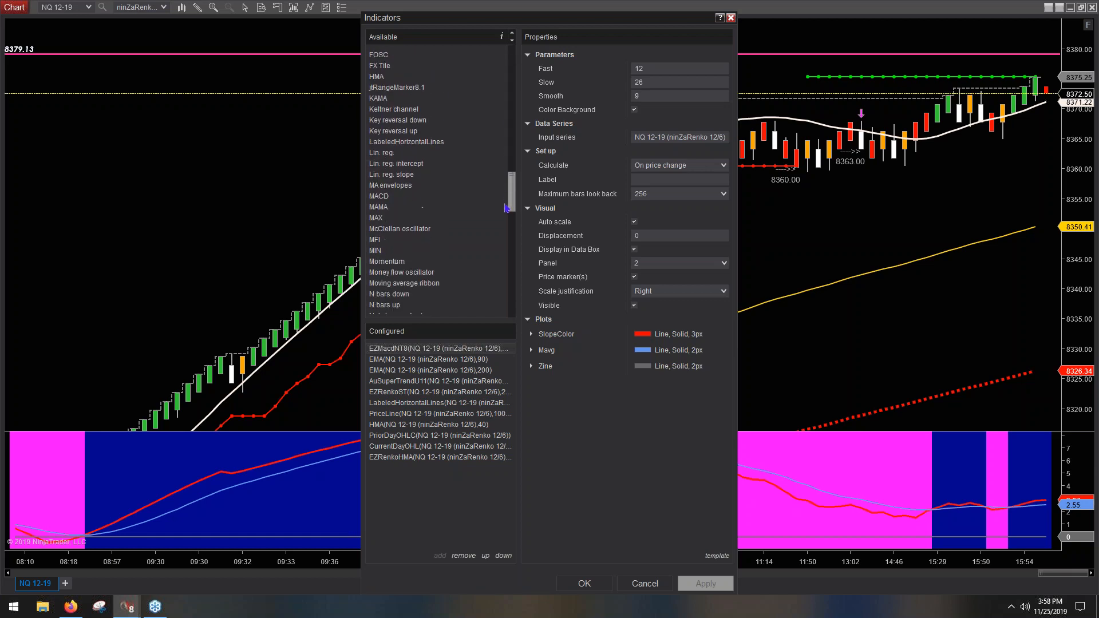
scroll("up", 3)
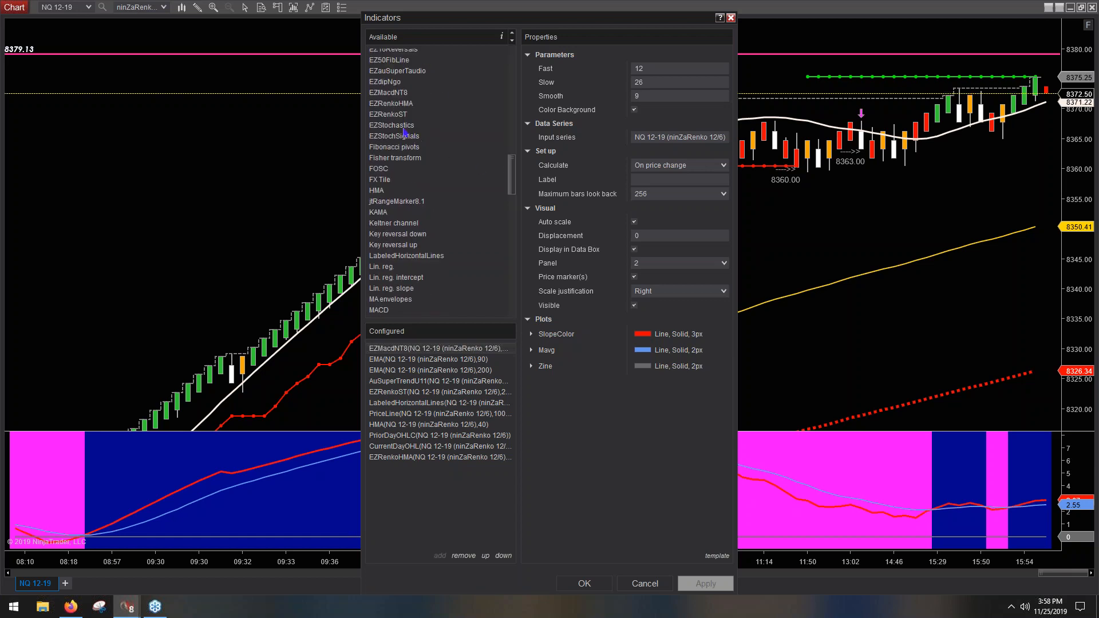
left_click(391, 103)
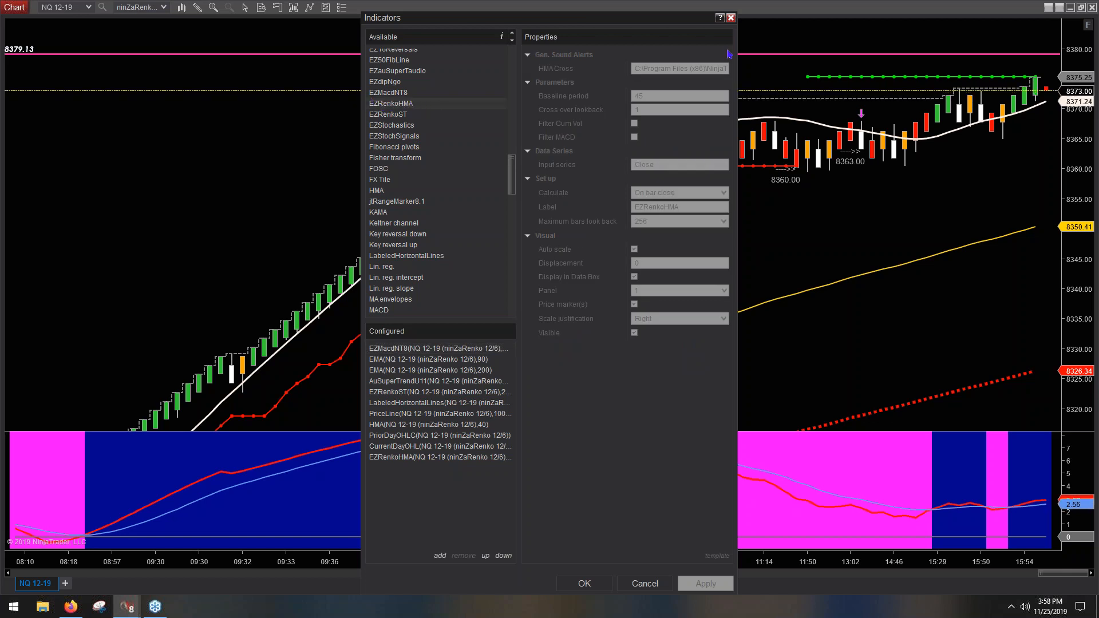
Review the configured EZRenkoHMA properties, including its HMA Cross sound file NQhma.wav.
left_click(439, 456)
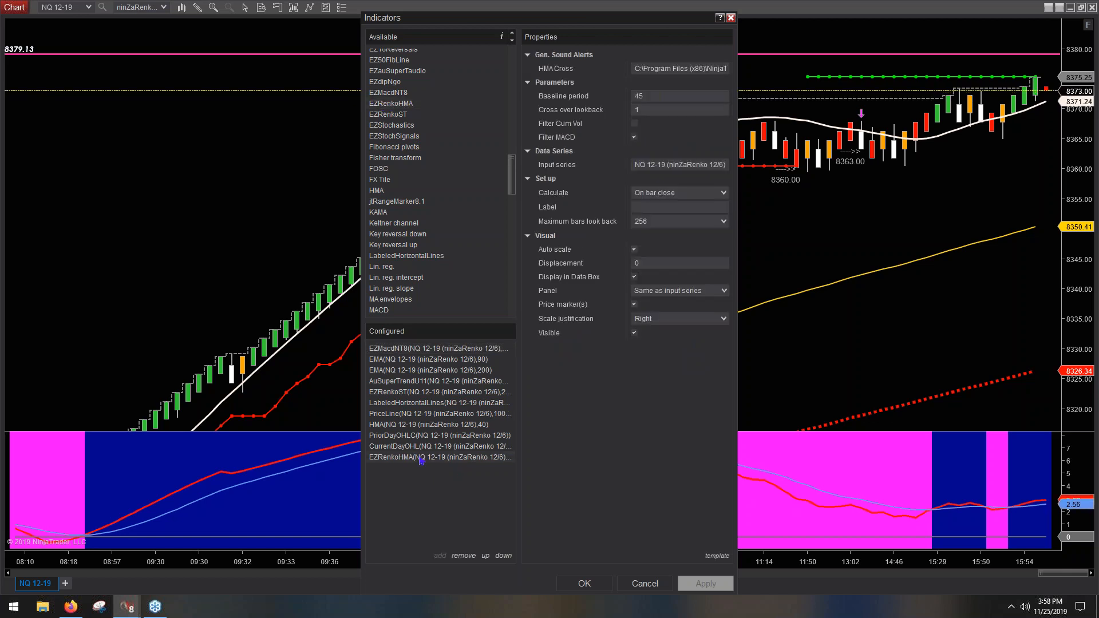
left_click(678, 69)
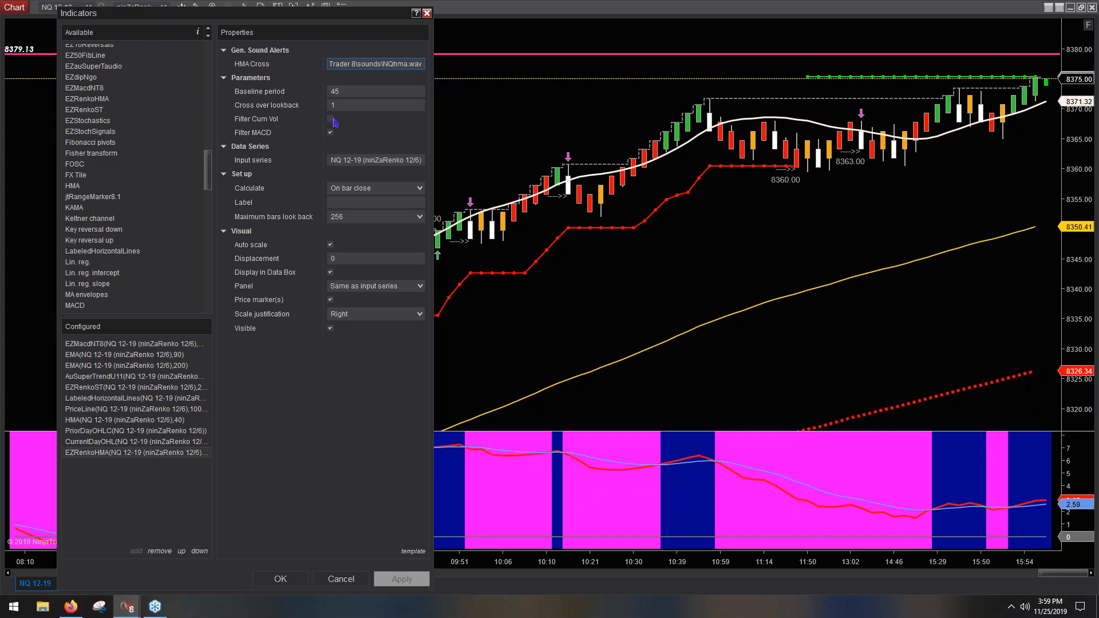
left_click(330, 119)
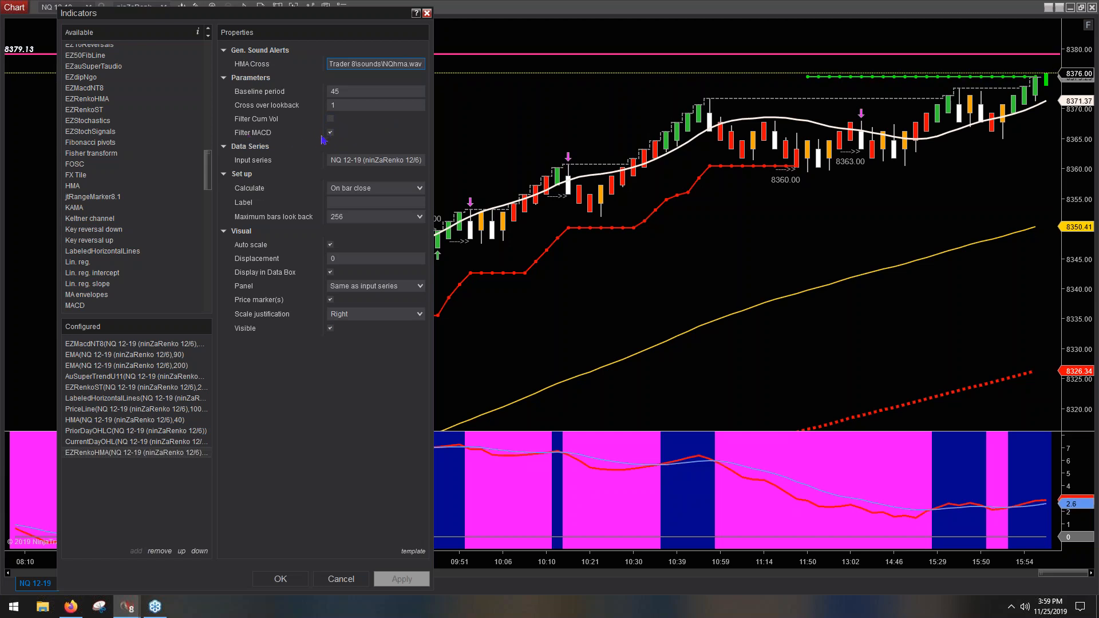
left_click(375, 160)
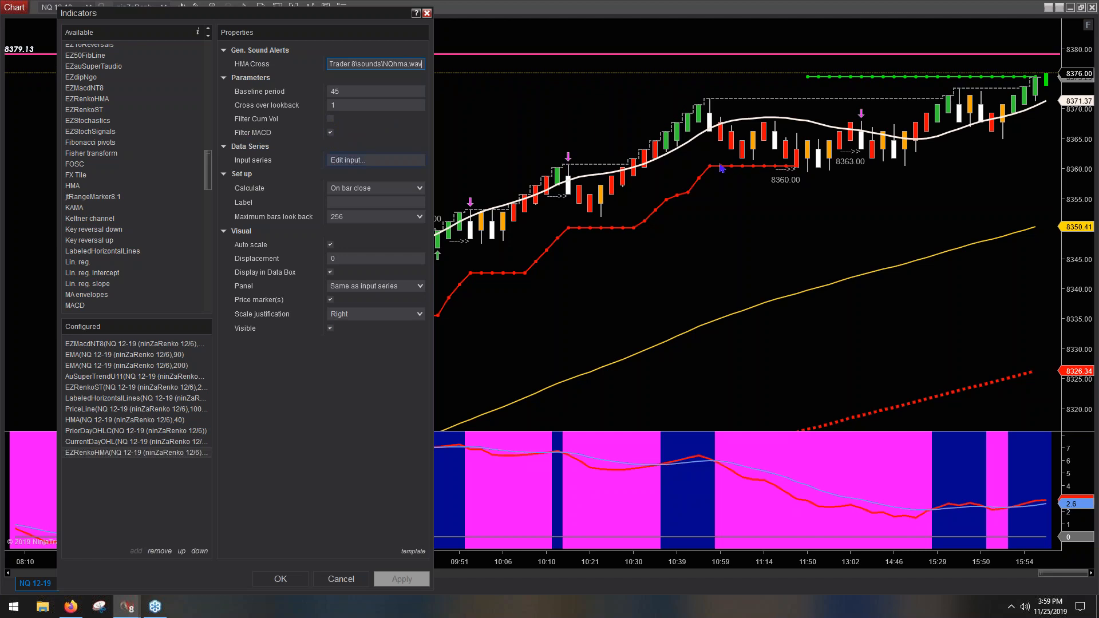
mouse_move(862, 149)
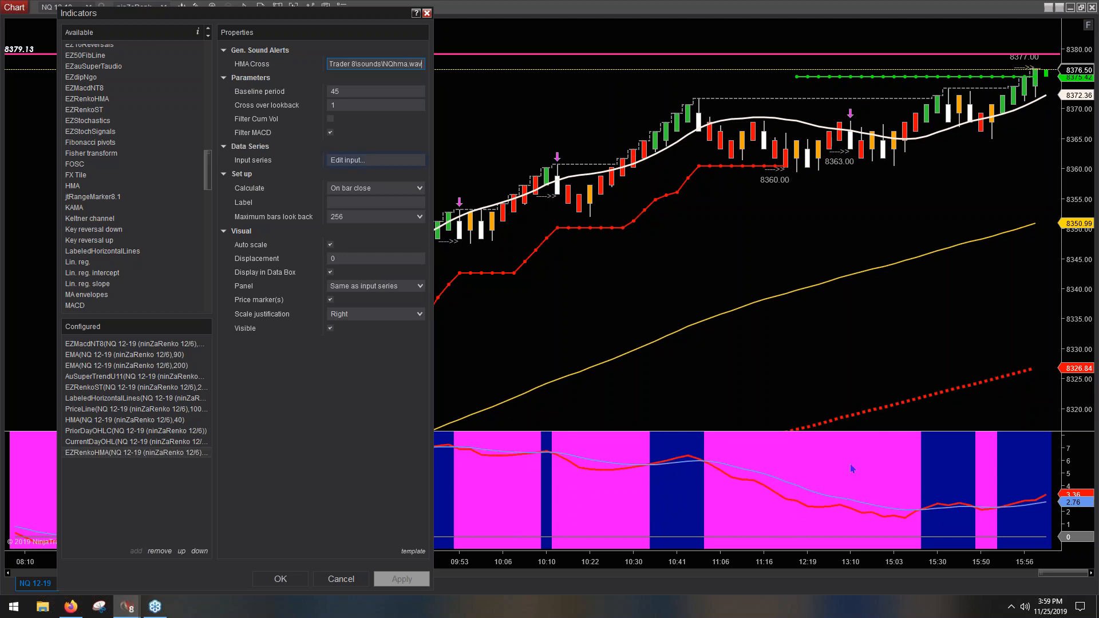
mouse_move(836, 474)
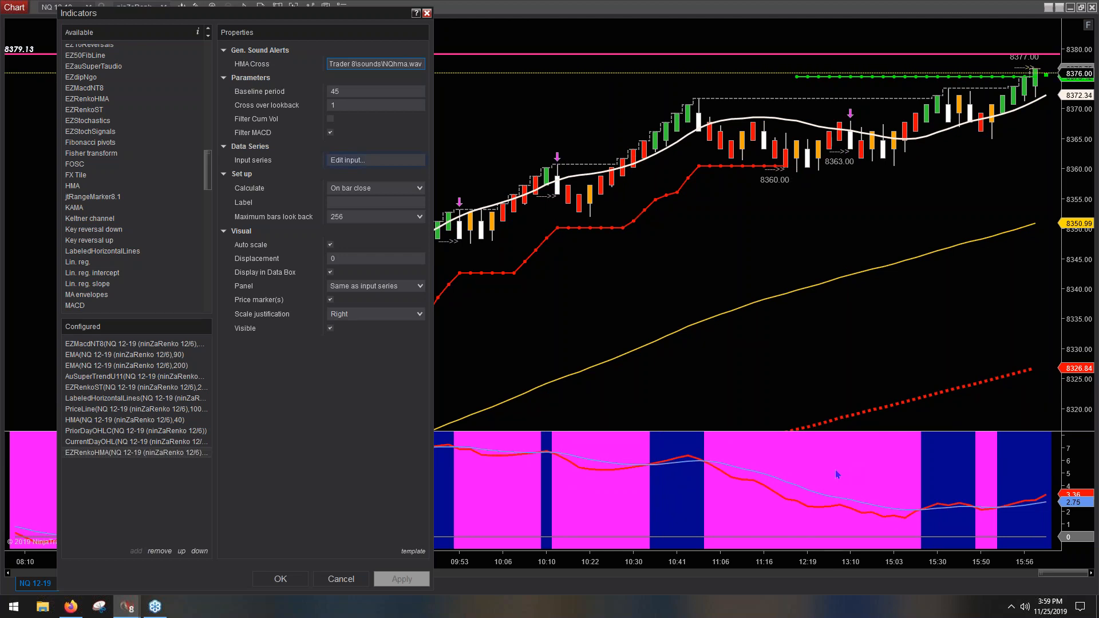
mouse_move(848, 145)
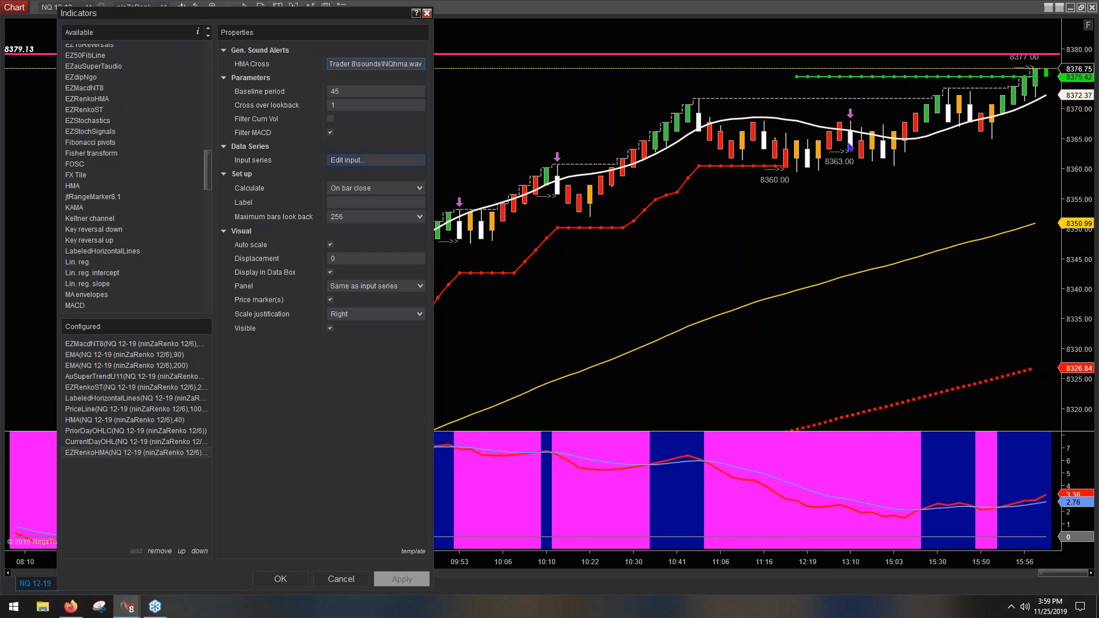
mouse_move(847, 150)
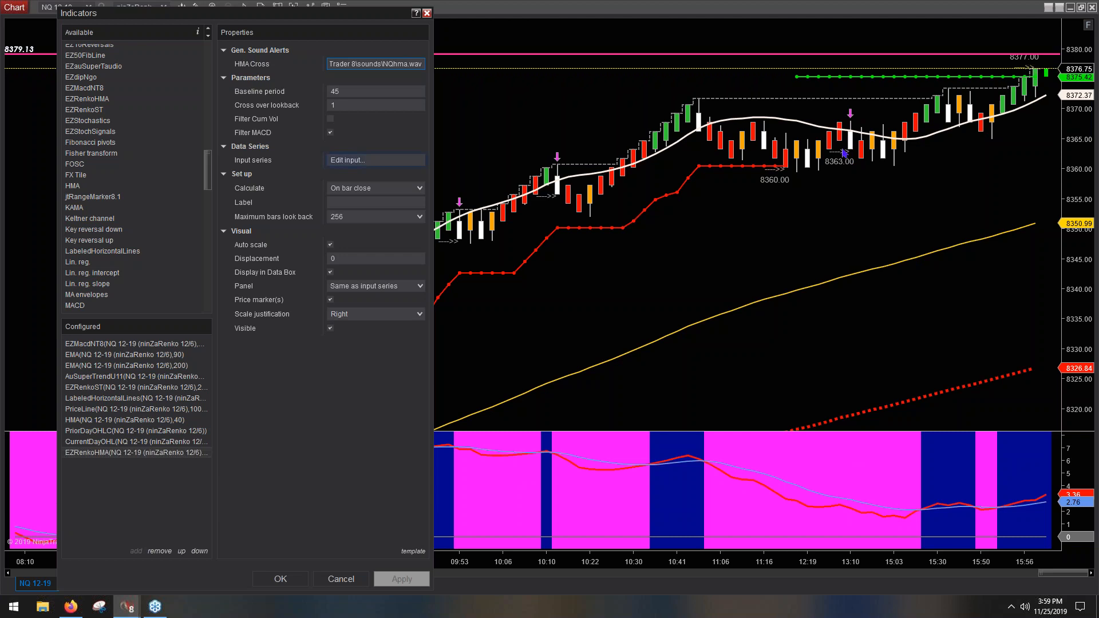
mouse_move(543, 193)
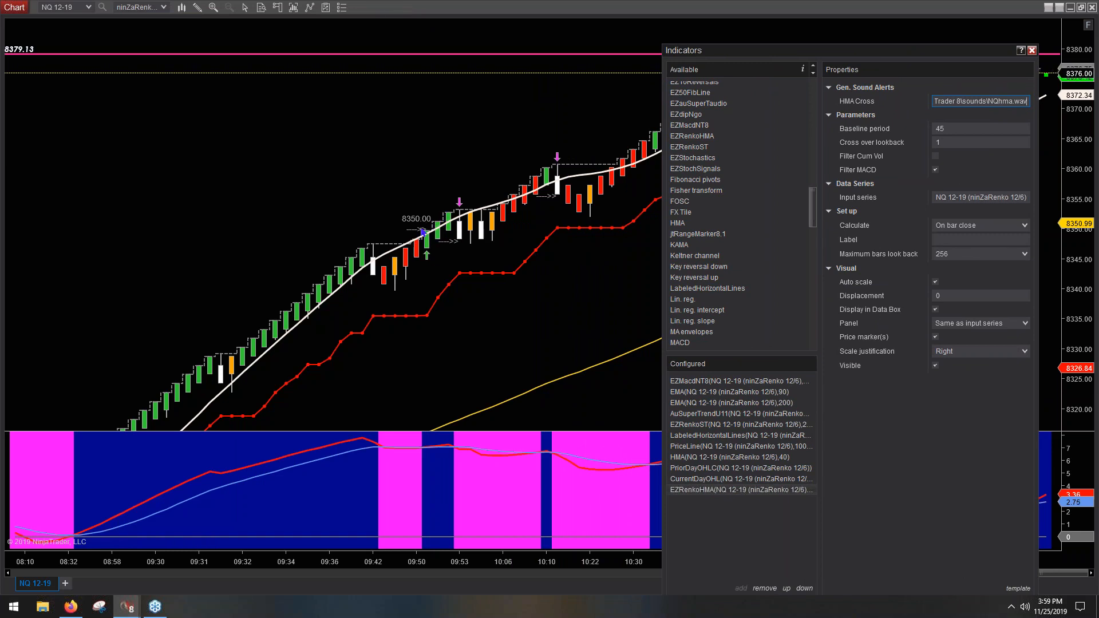
mouse_move(428, 443)
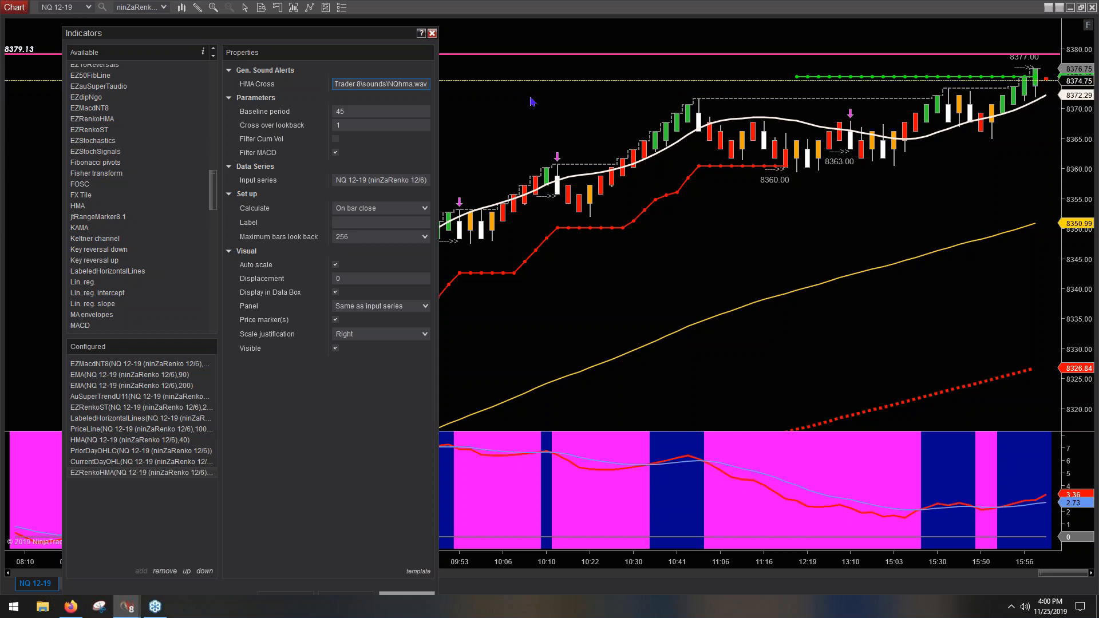
mouse_move(609, 167)
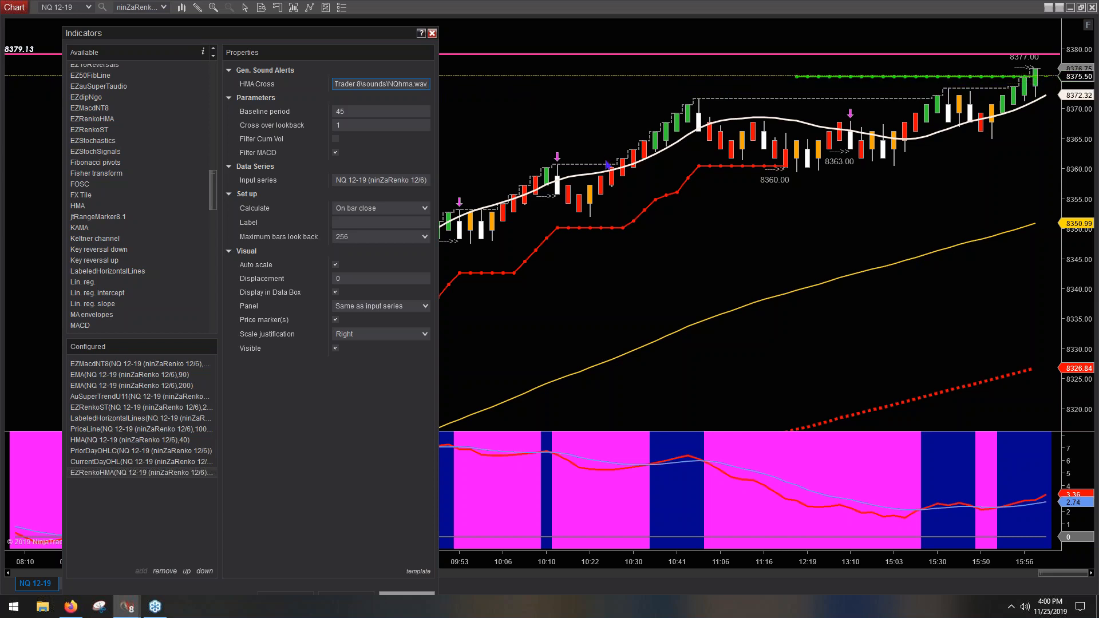
mouse_move(804, 185)
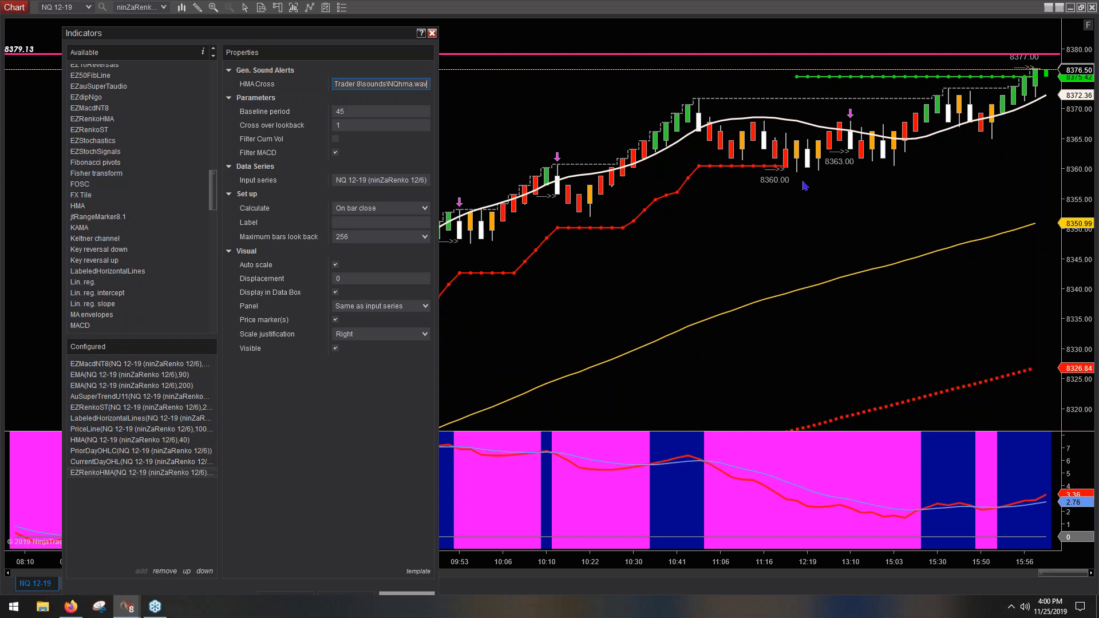
mouse_move(246, 158)
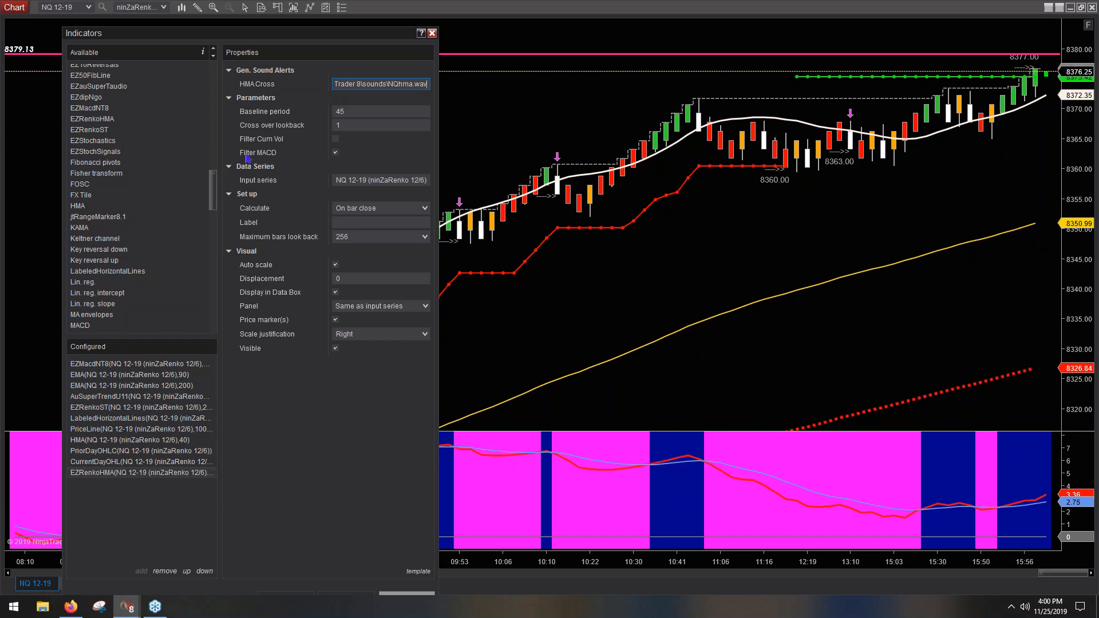
Uncheck Filter MACD on EZRenkoHMA, apply it to the NQ chart and confirm with OK.
left_click(335, 139)
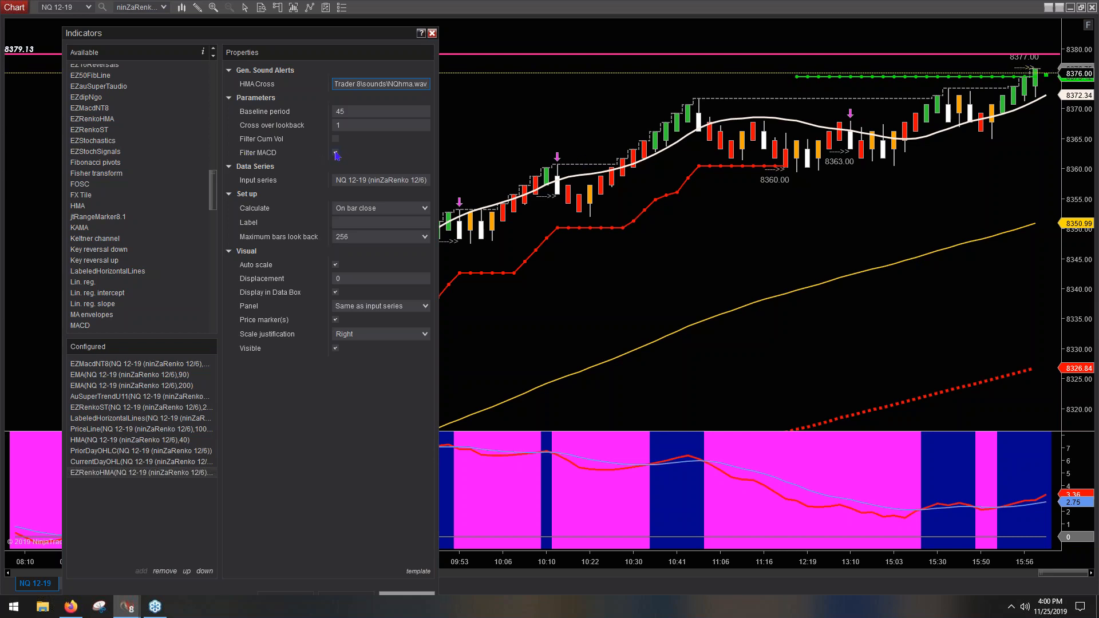
left_click(337, 153)
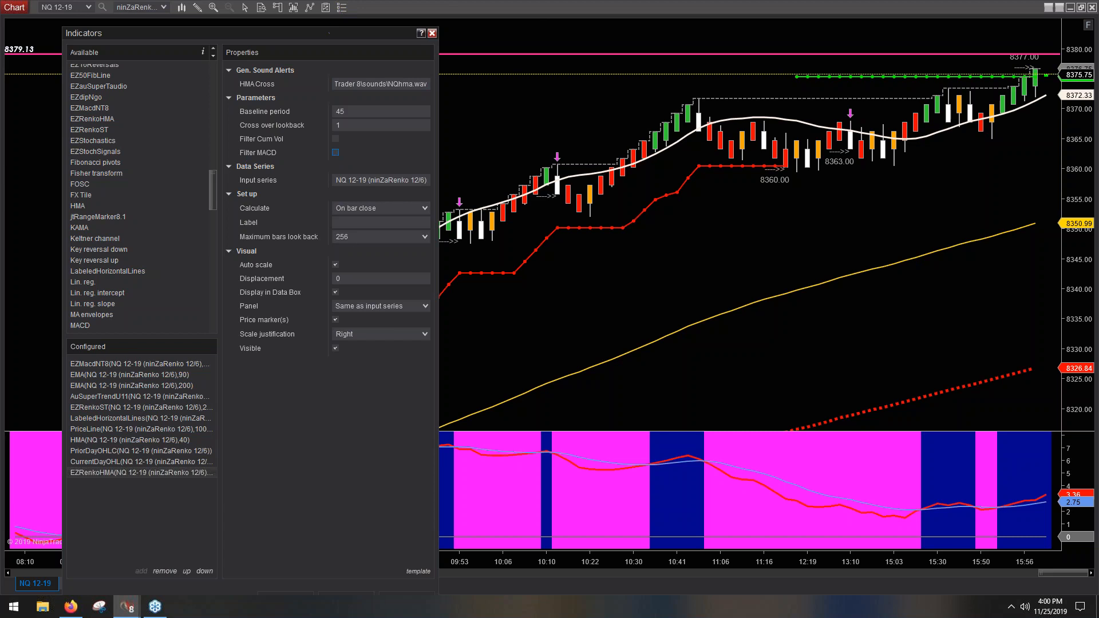
left_click(399, 576)
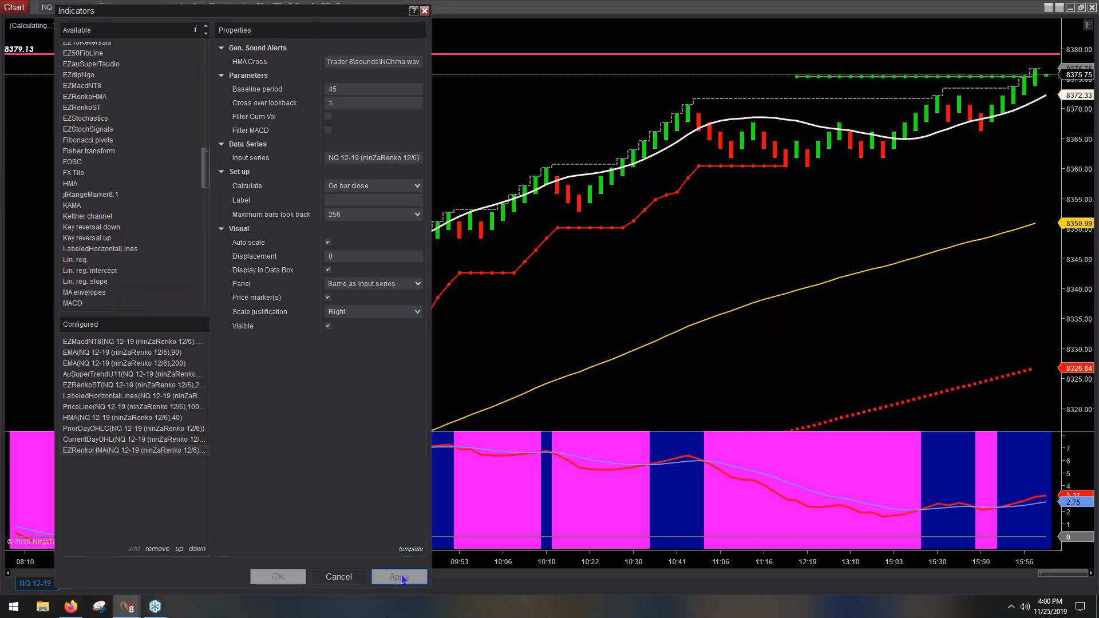
left_click(399, 576)
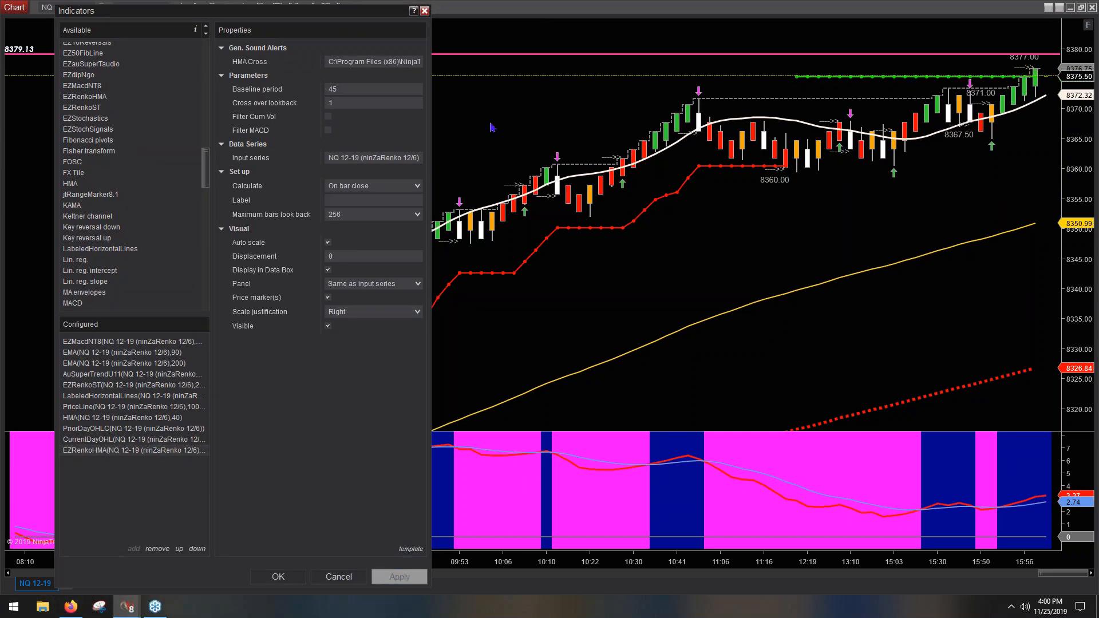
left_click(278, 576)
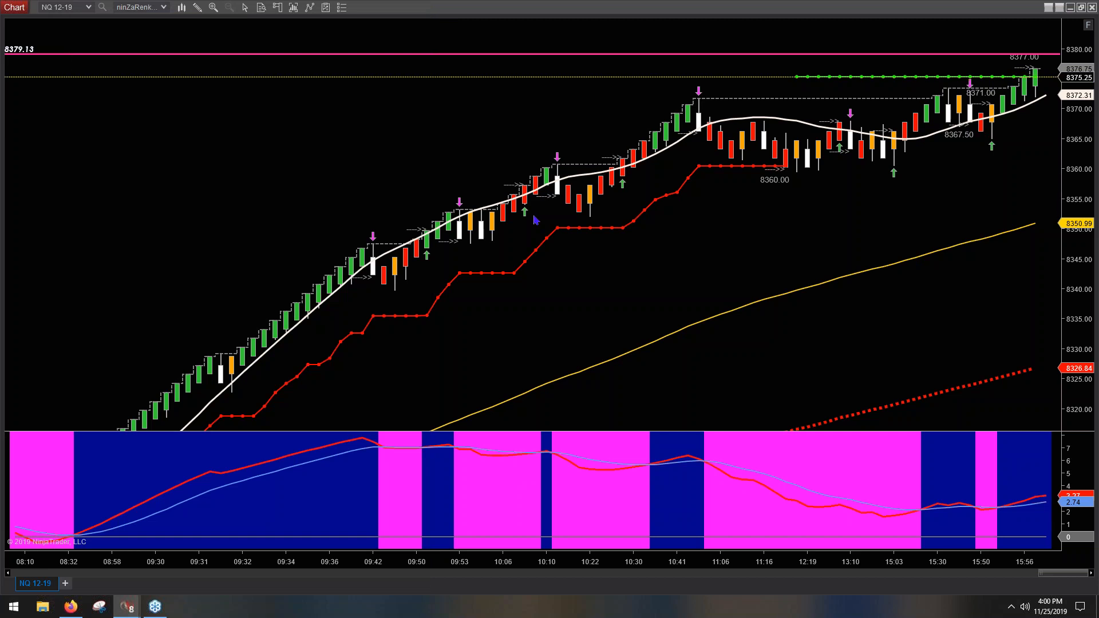
mouse_move(557, 199)
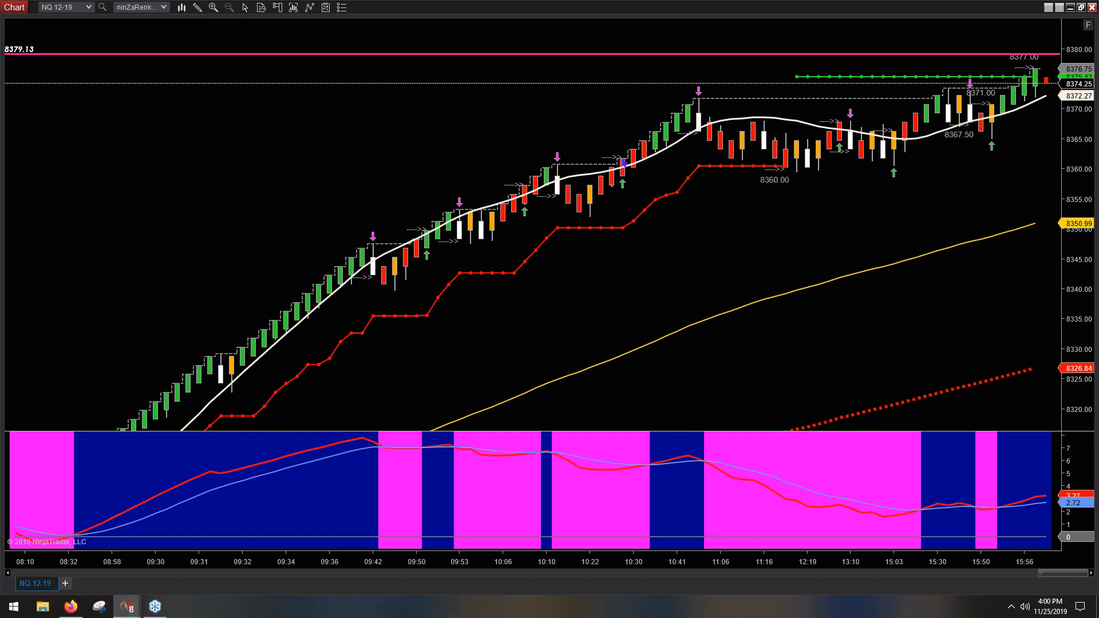
mouse_move(819, 132)
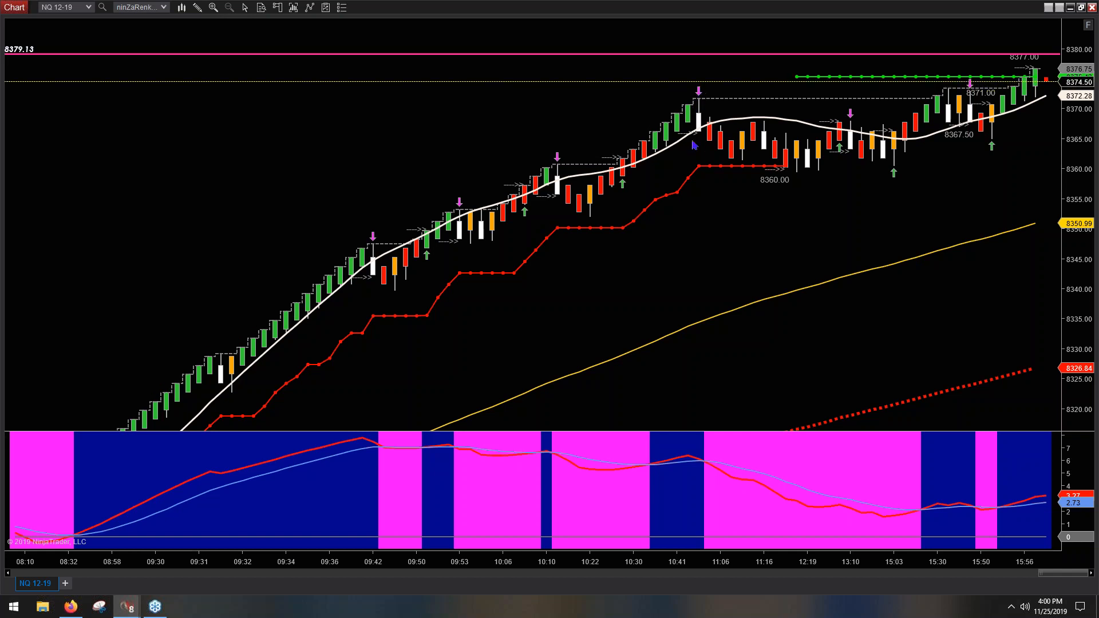
mouse_move(840, 123)
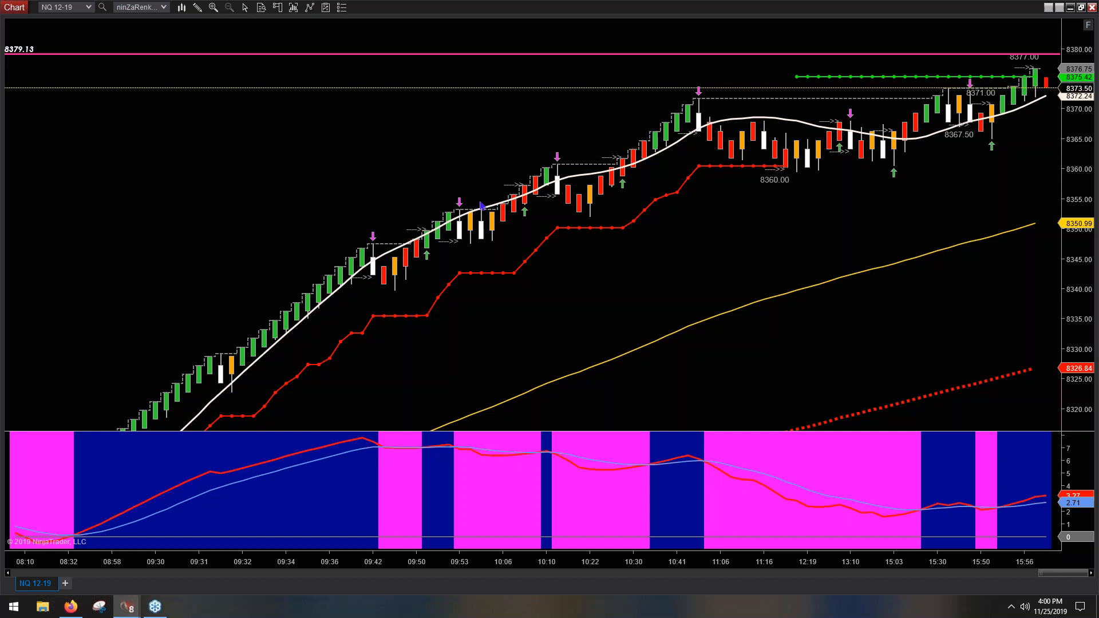
mouse_move(538, 209)
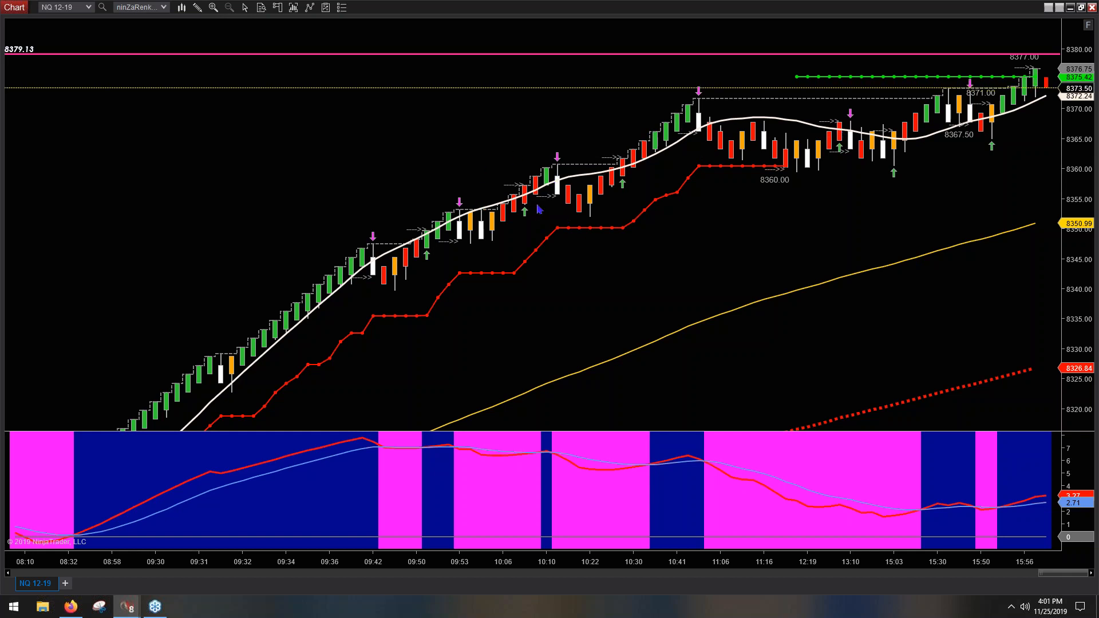
mouse_move(1024, 119)
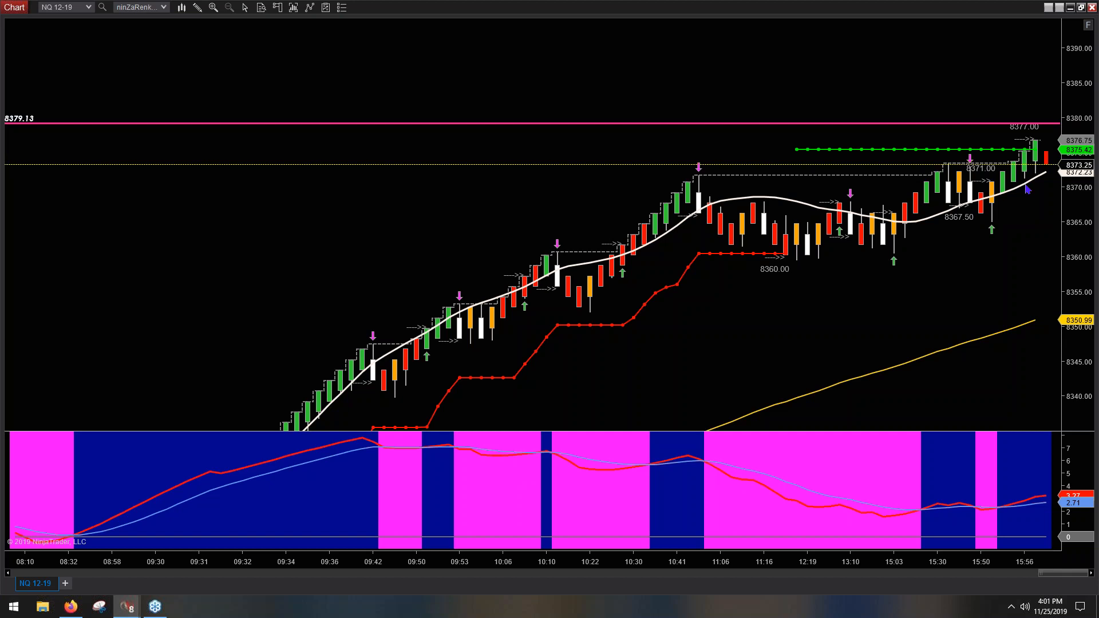
mouse_move(1014, 171)
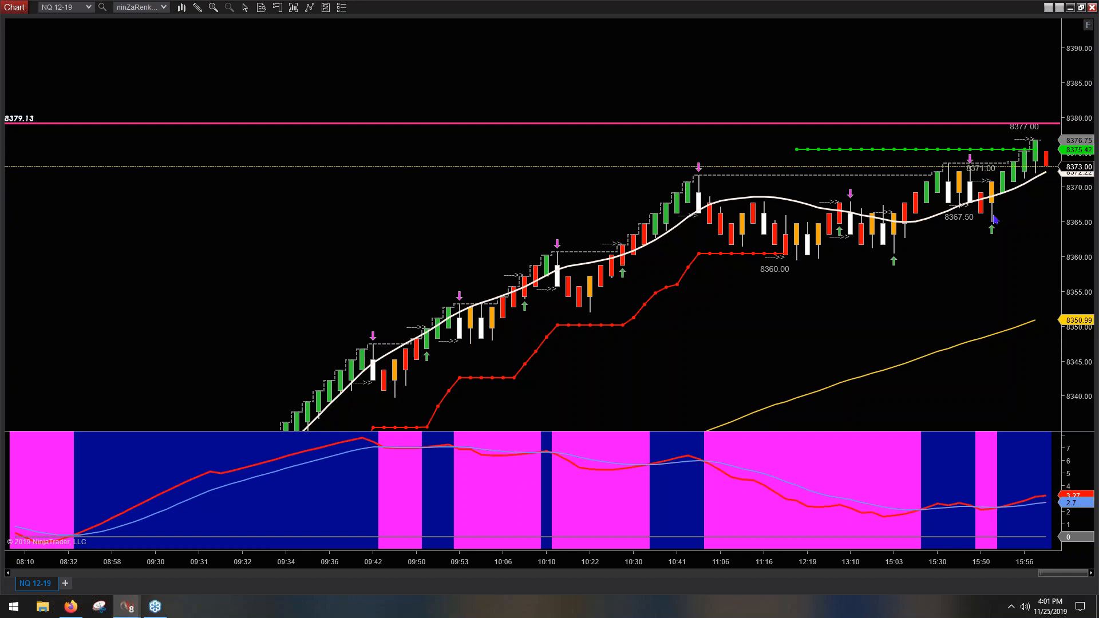
mouse_move(993, 206)
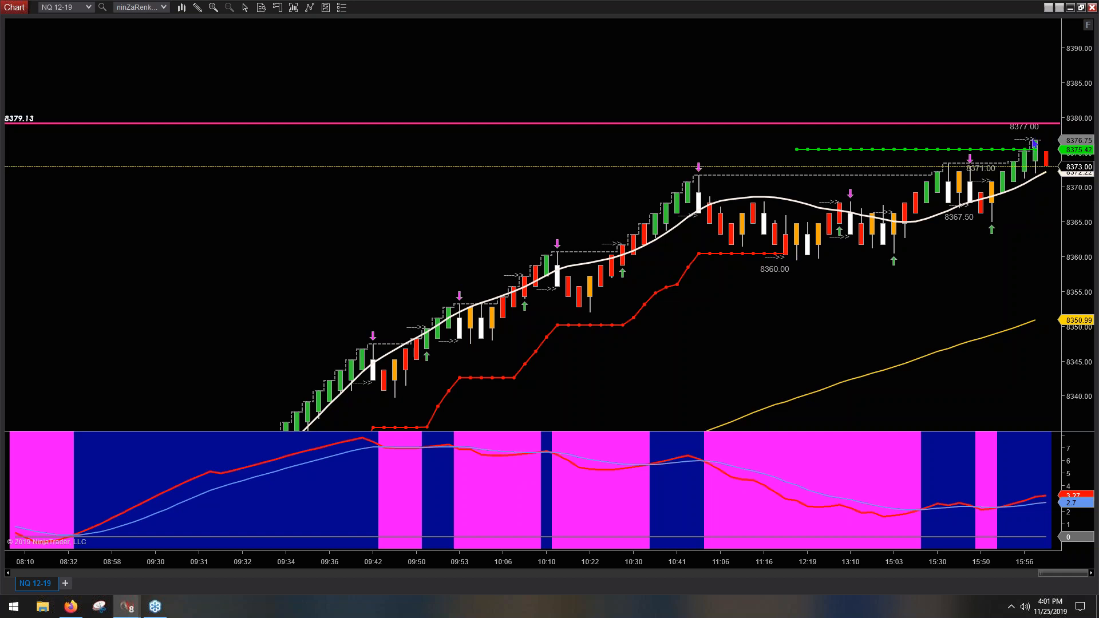
mouse_move(685, 224)
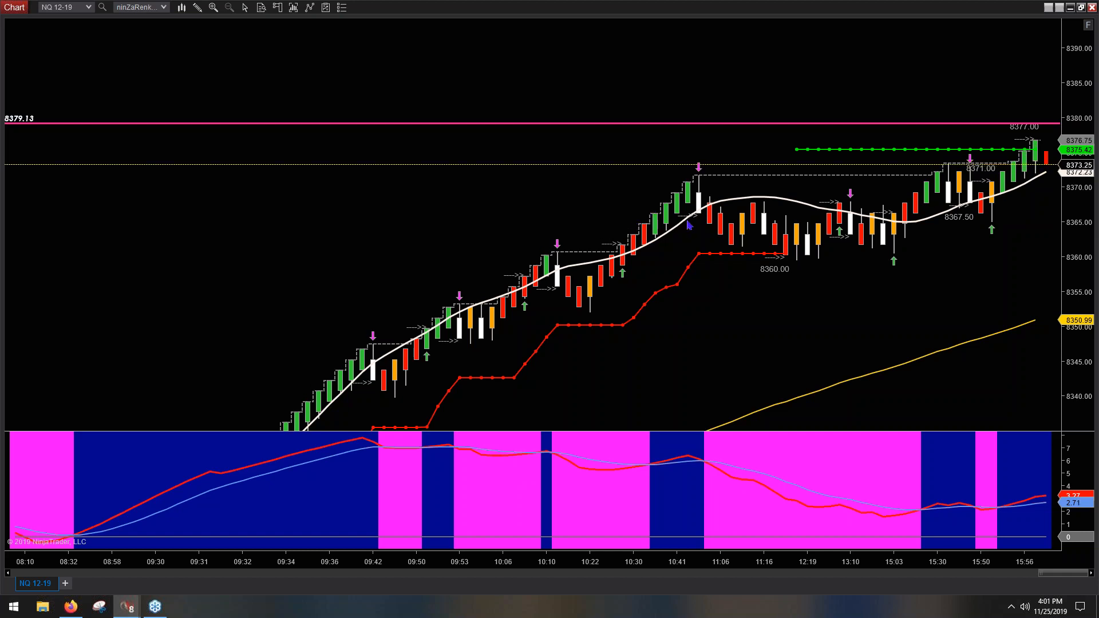
mouse_move(525, 310)
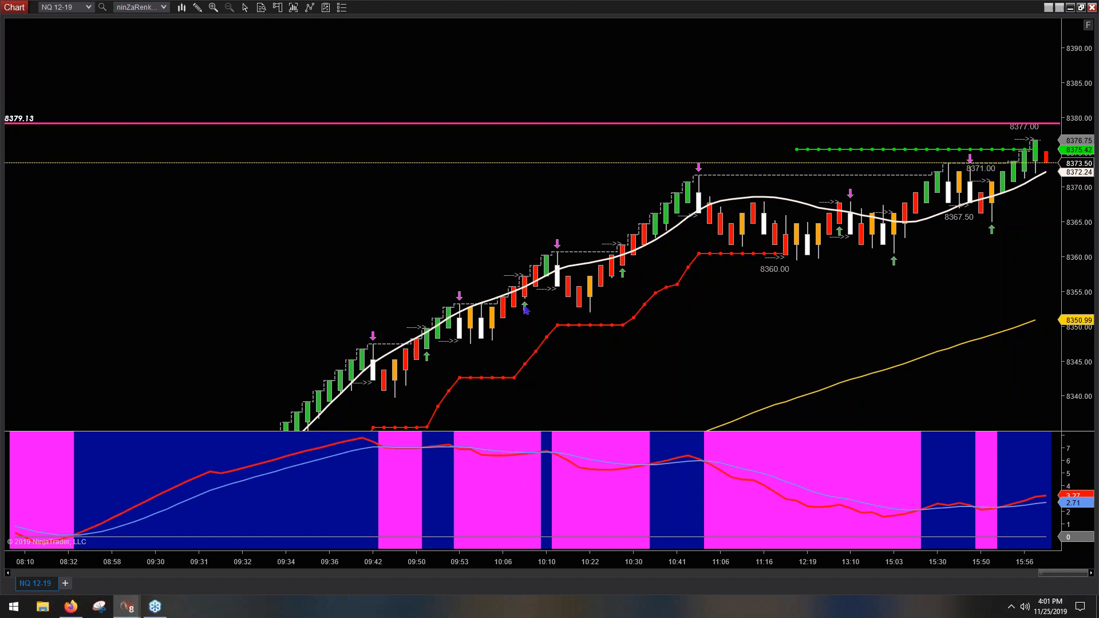
mouse_move(499, 317)
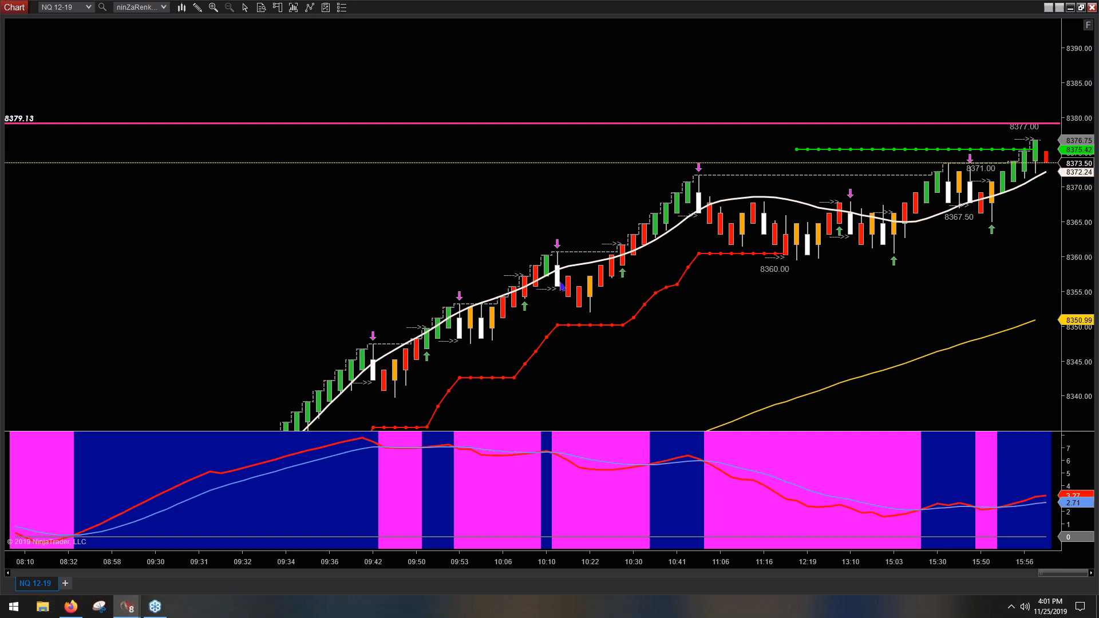
mouse_move(742, 292)
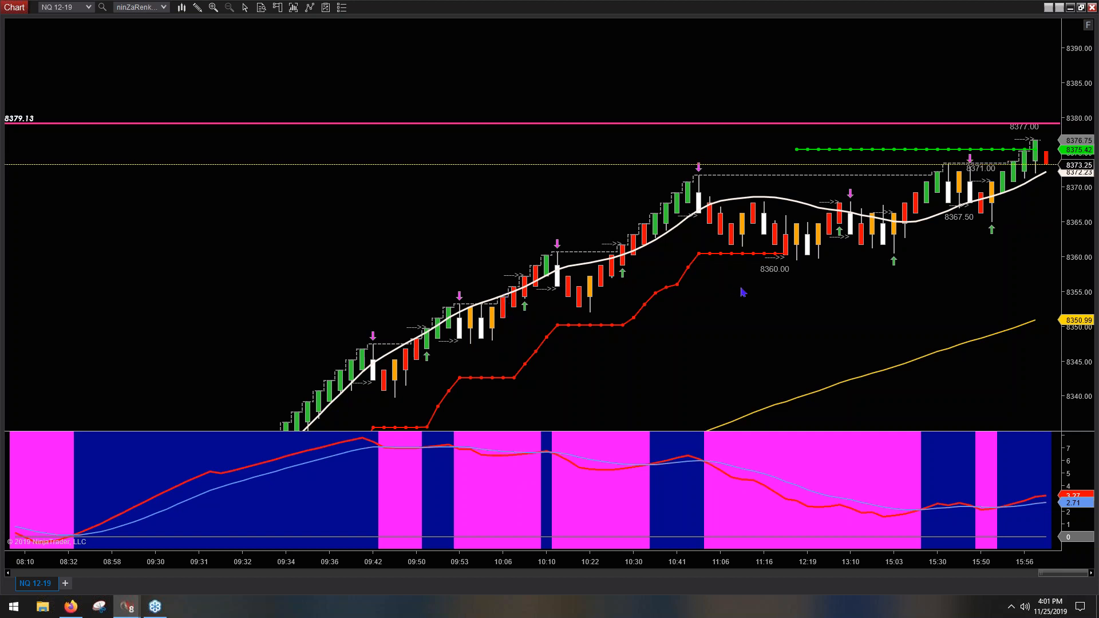
mouse_move(845, 303)
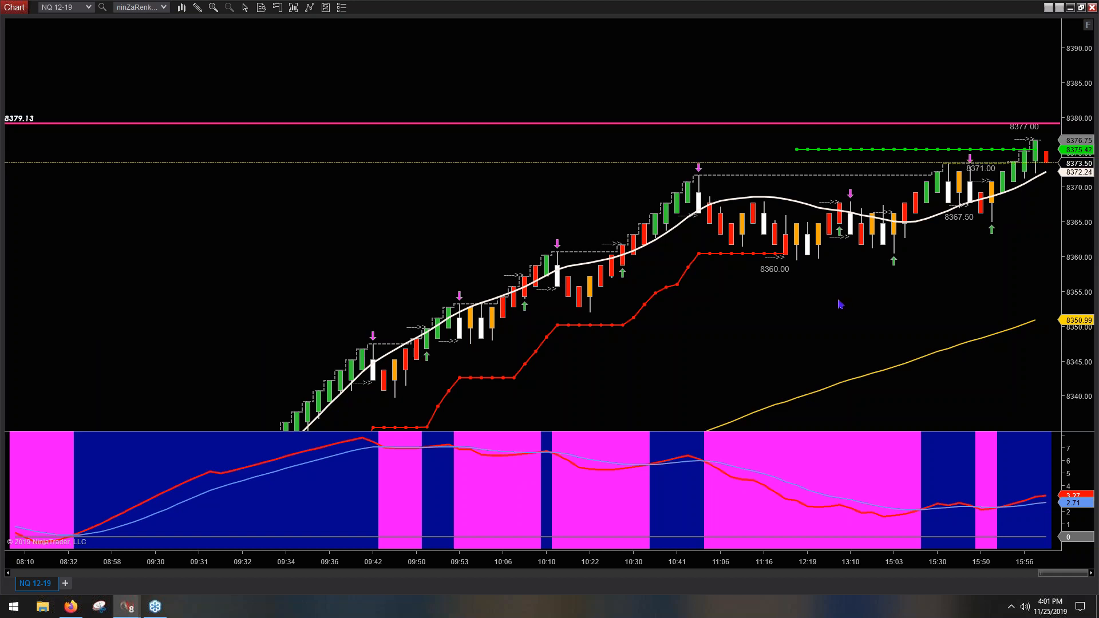
mouse_move(69, 606)
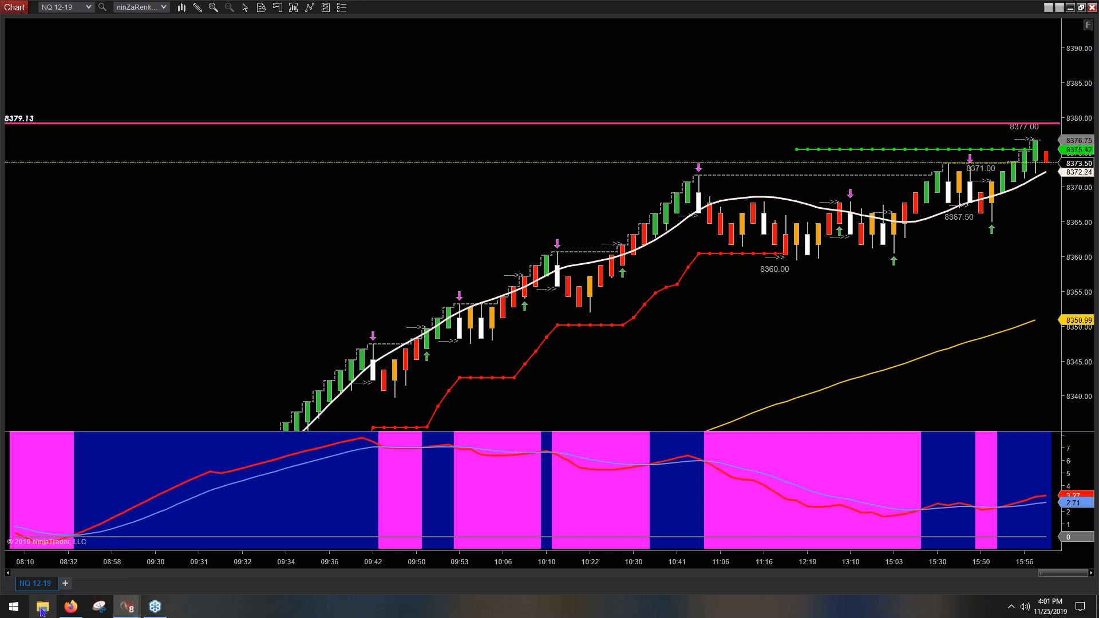
mouse_move(41, 607)
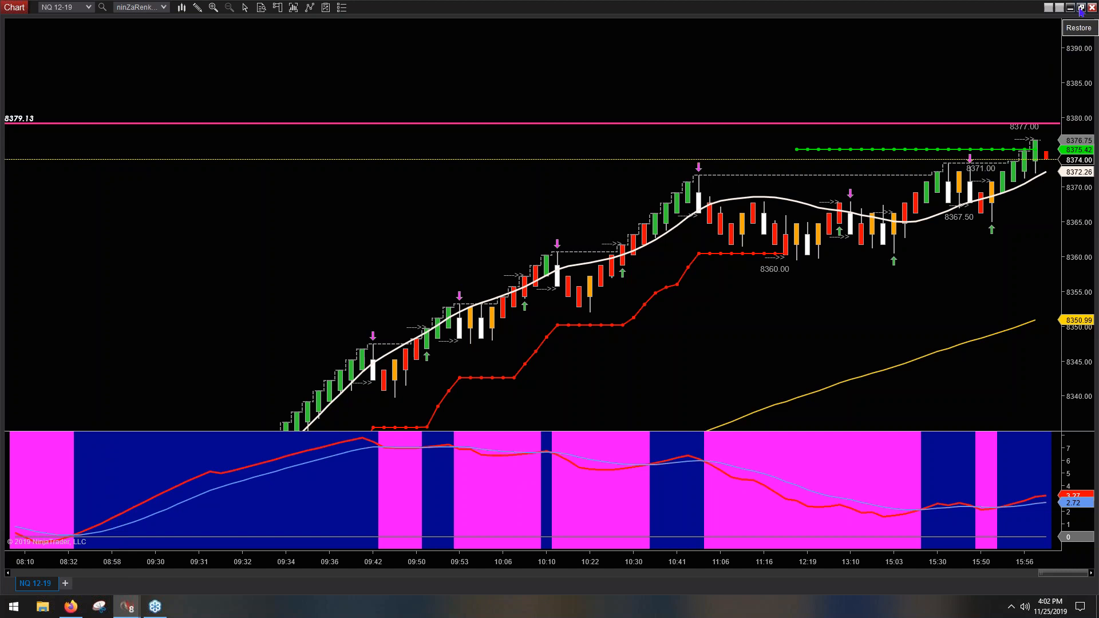
left_click(38, 607)
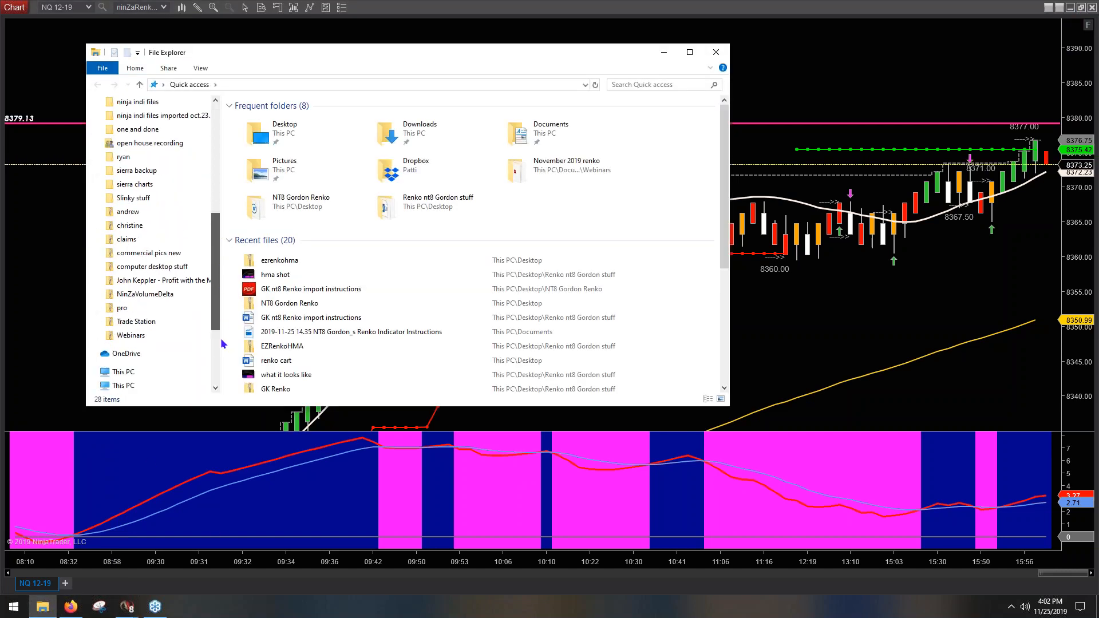
Navigate to C:\Program Files (x86)\NinjaTrader 8\sounds and locate NQHMA.wav.
left_click(94, 247)
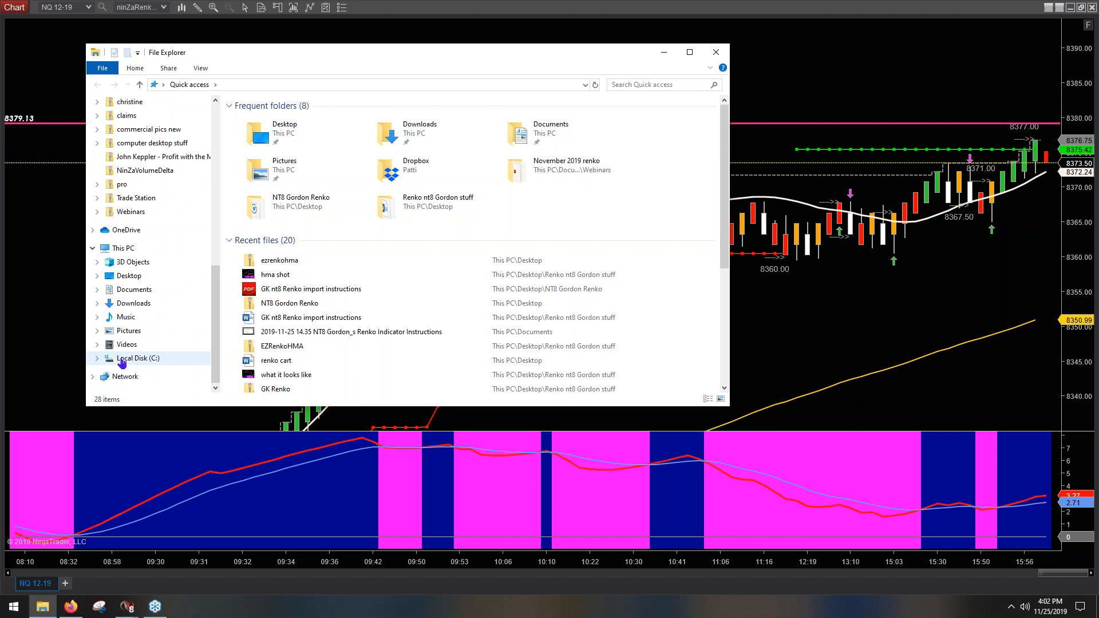
left_click(138, 358)
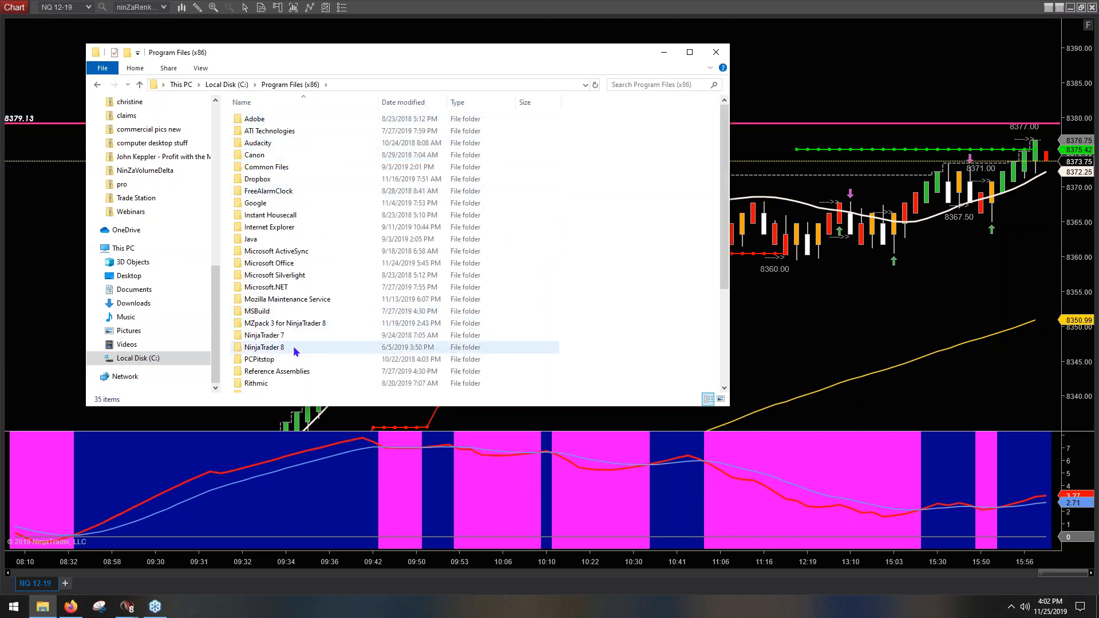
double_click(265, 347)
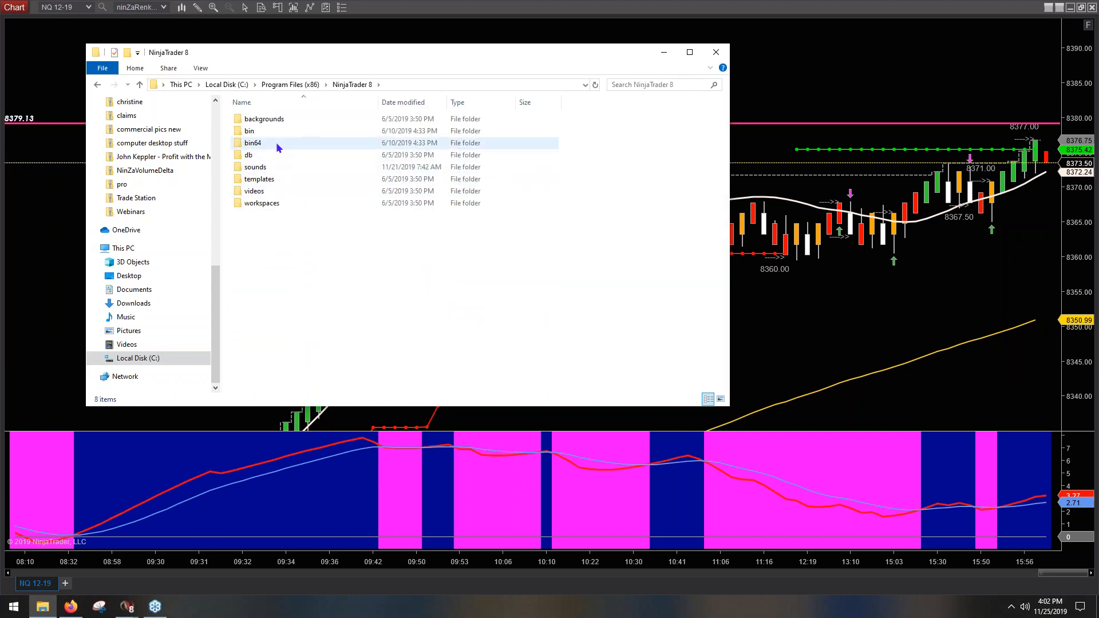
double_click(254, 166)
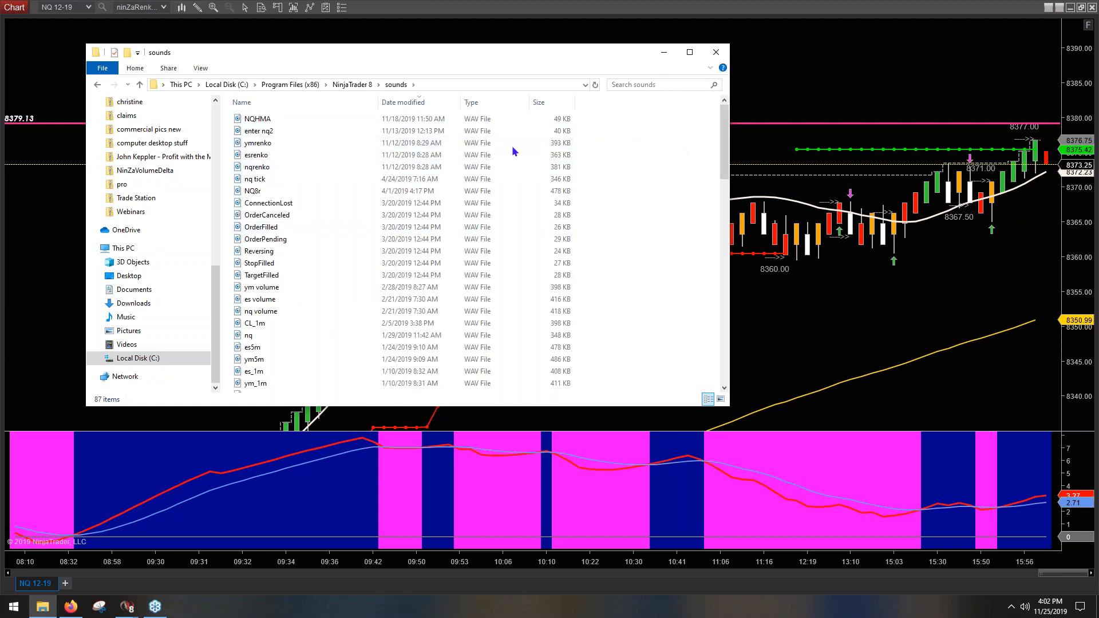
left_click(257, 119)
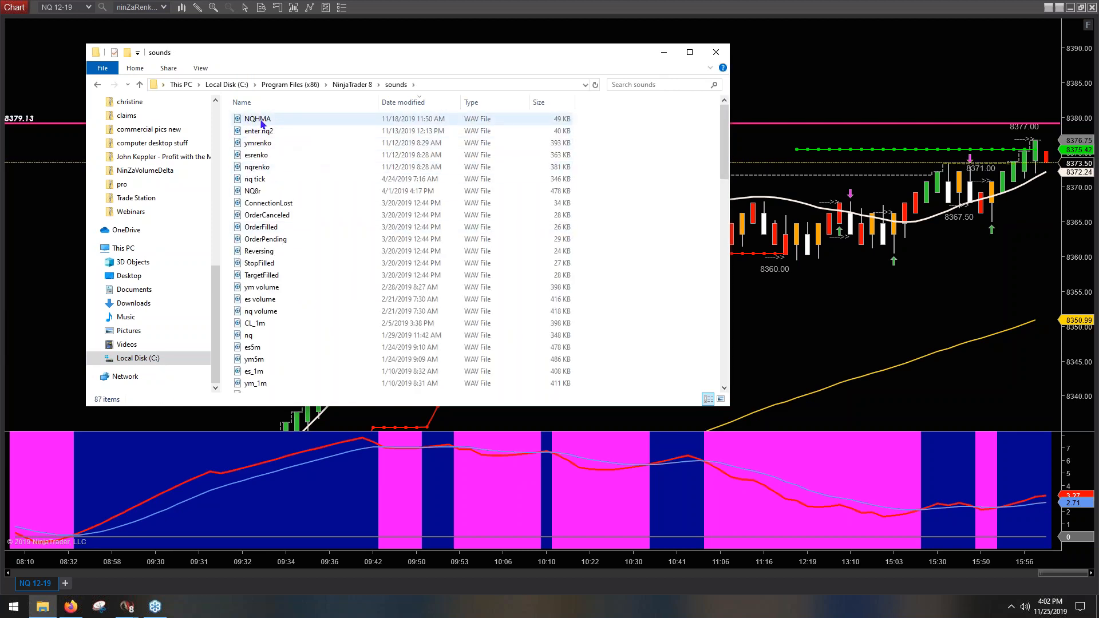
mouse_move(257, 118)
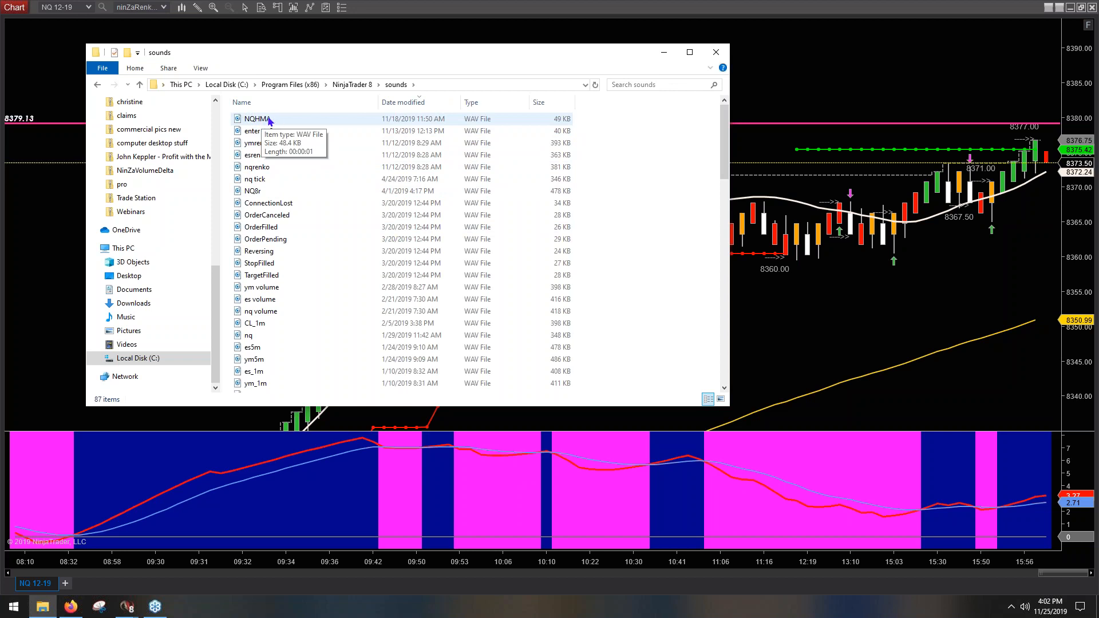
mouse_move(716, 52)
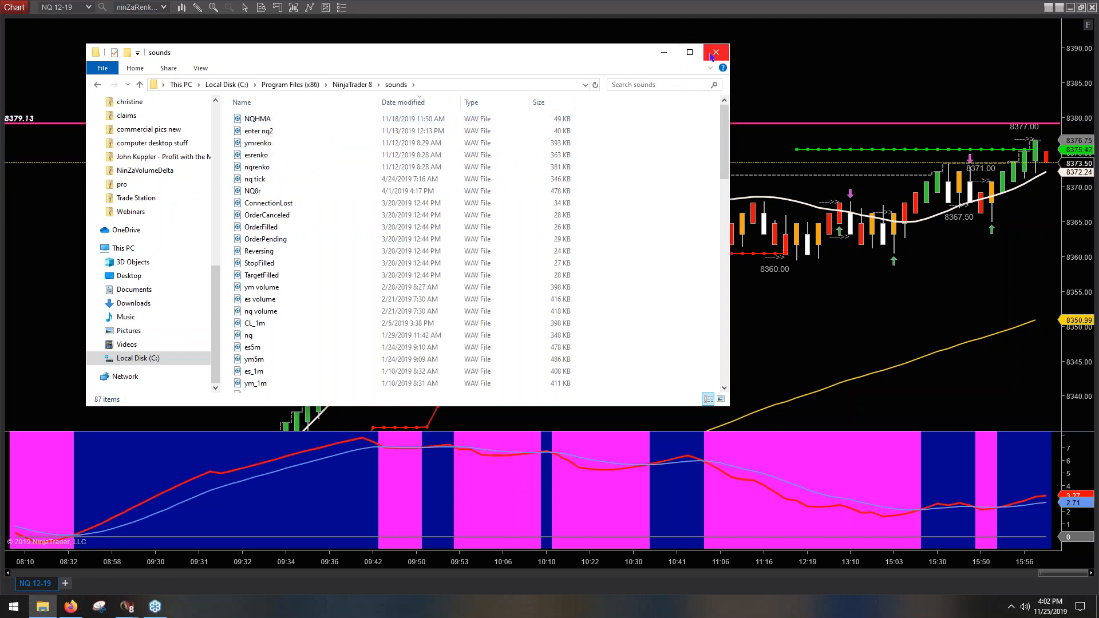
mouse_move(716, 52)
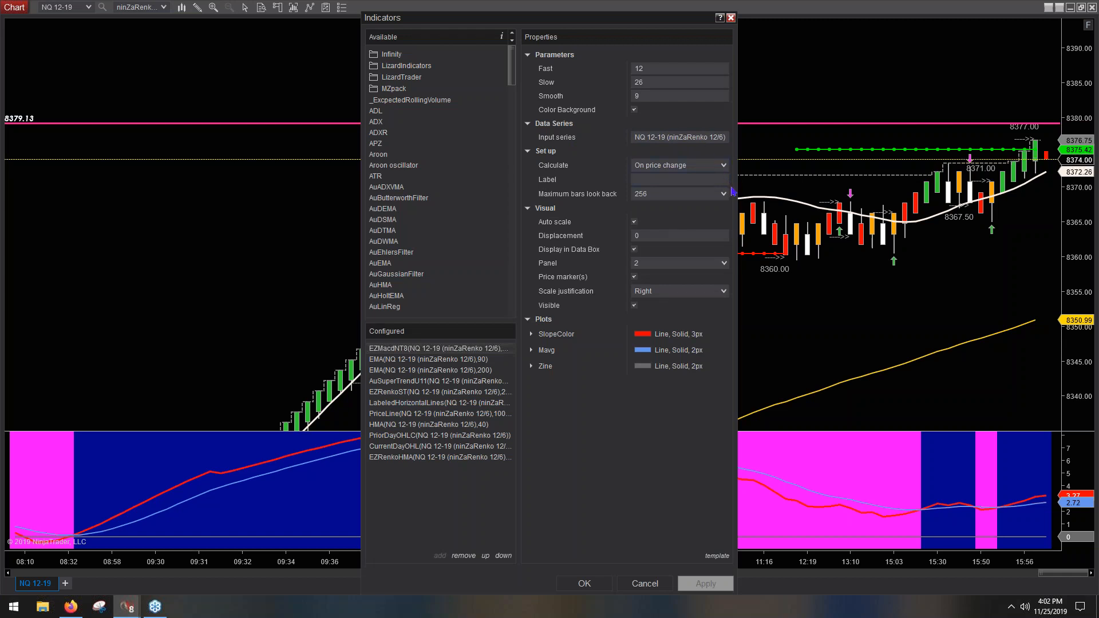
Set EZRenkoHMA's HMA Cross alert to sounds\NQhma.wav and check Filter MACD.
left_click(439, 457)
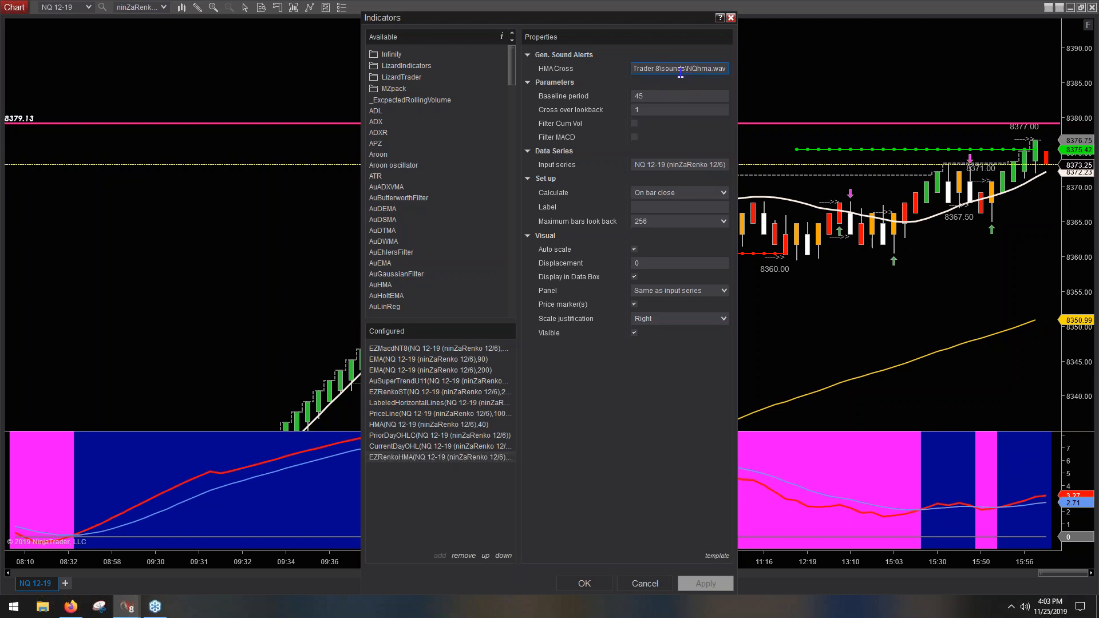
left_click(638, 68)
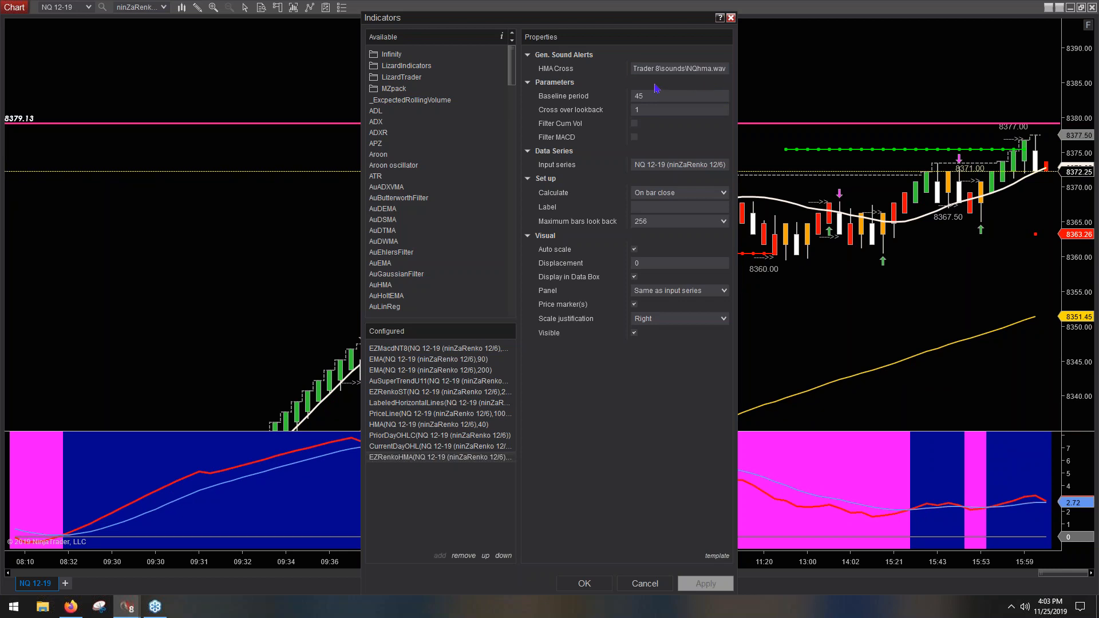
left_click(677, 69)
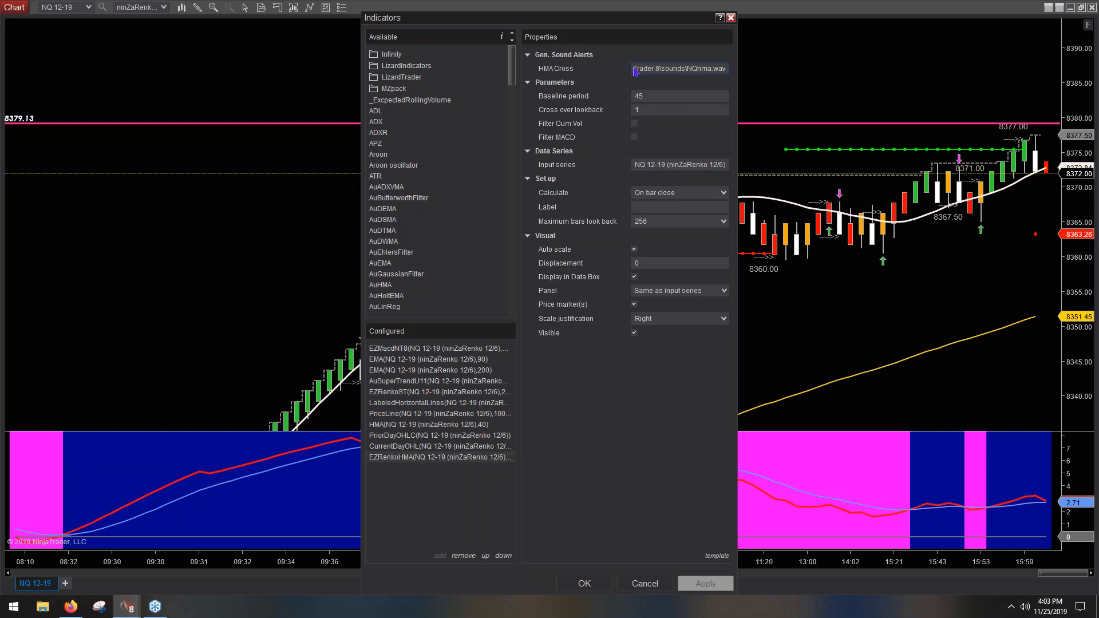
triple_click(678, 69)
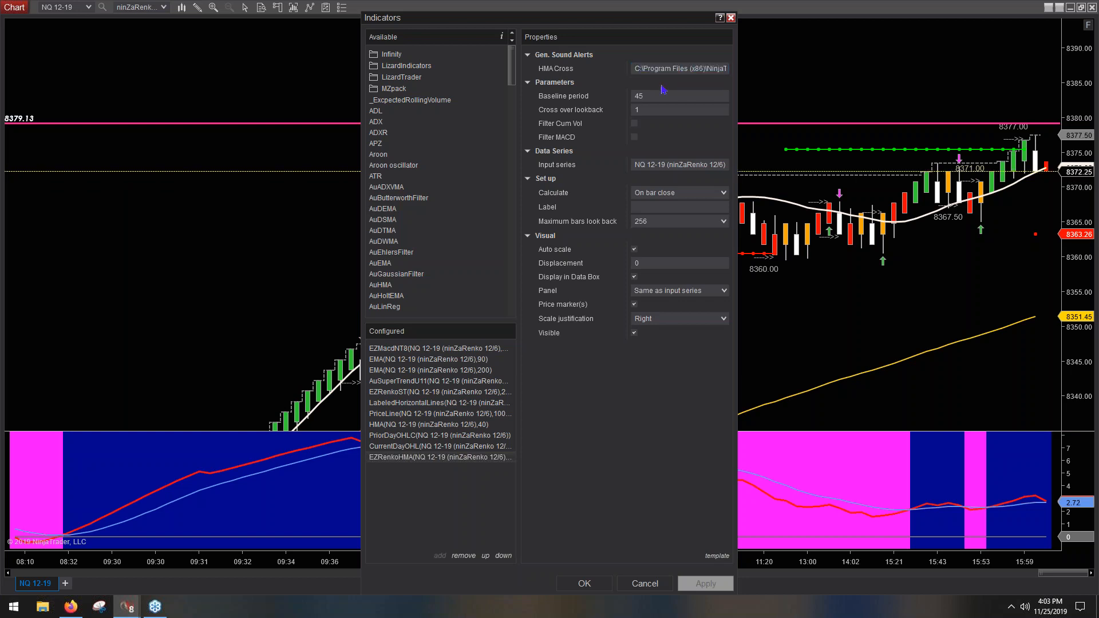
mouse_move(643, 584)
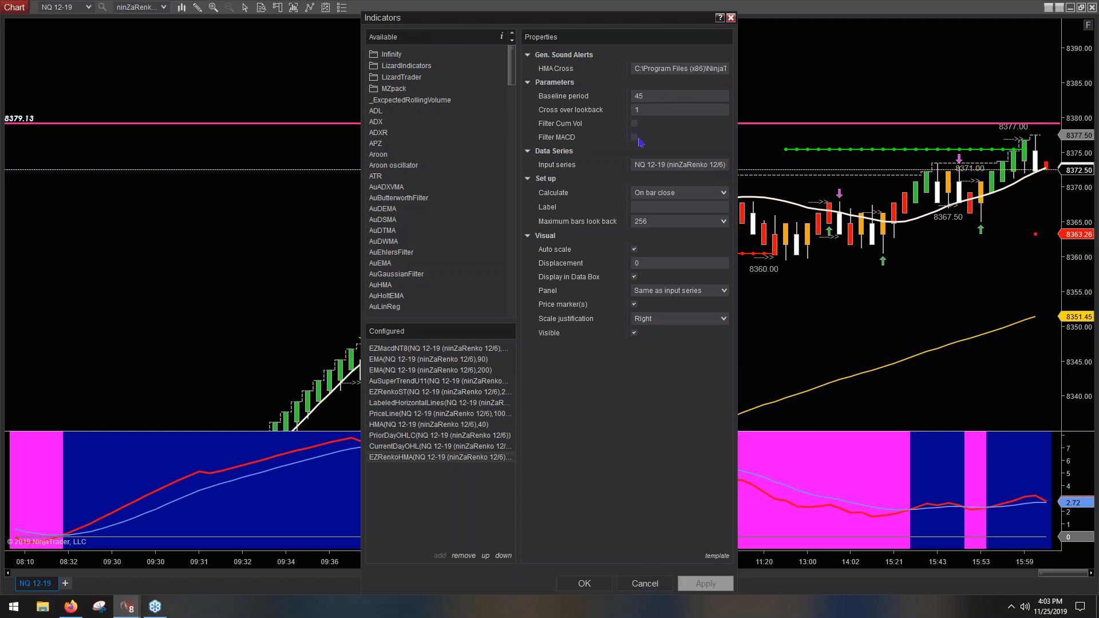
left_click(633, 137)
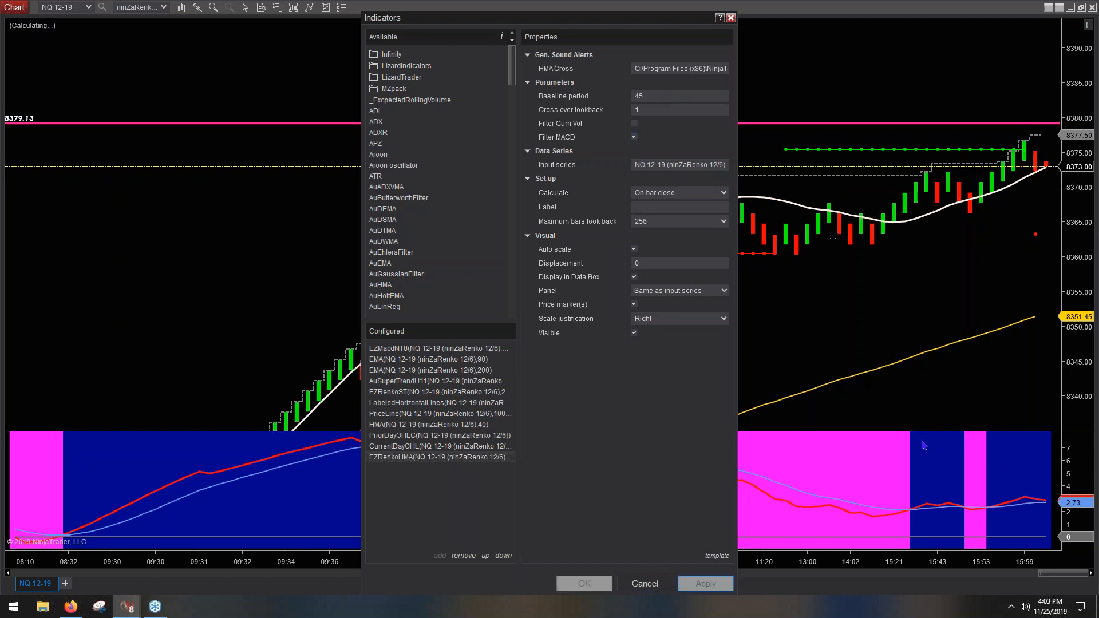